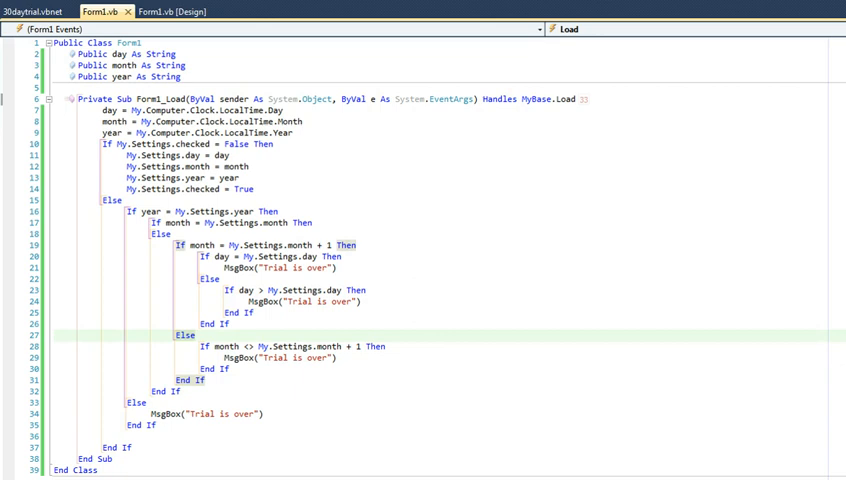
mouse_move(222, 114)
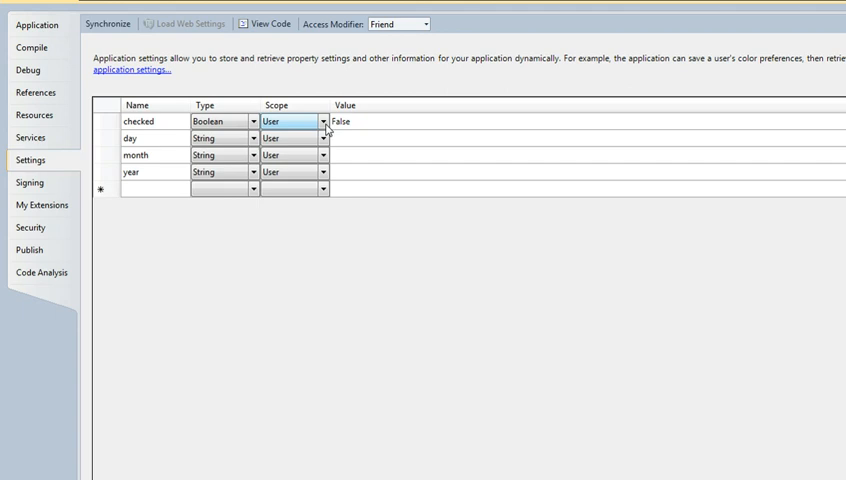
Close the trial form and delete the app's user.config from the 1.0.0.0 folder.
click(322, 121)
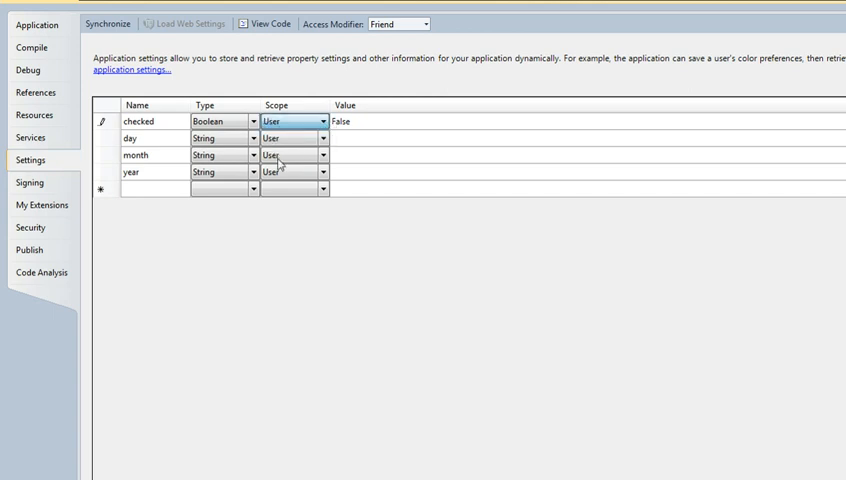
mouse_move(305, 290)
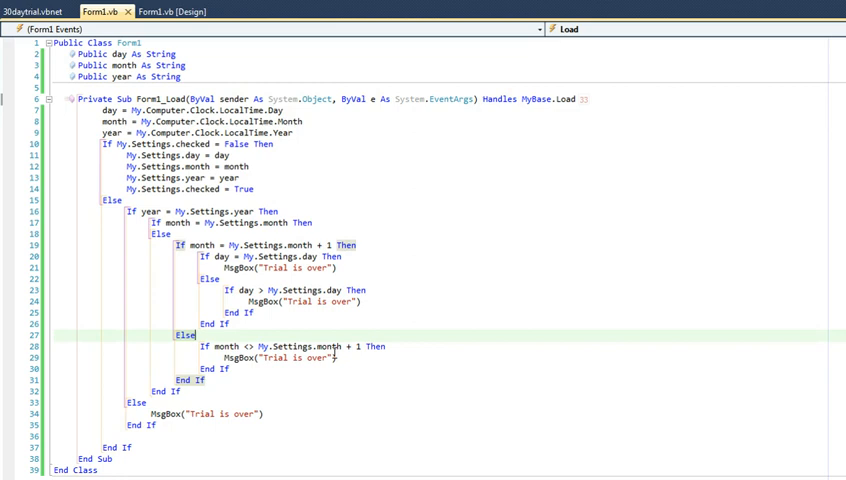
mouse_move(453, 168)
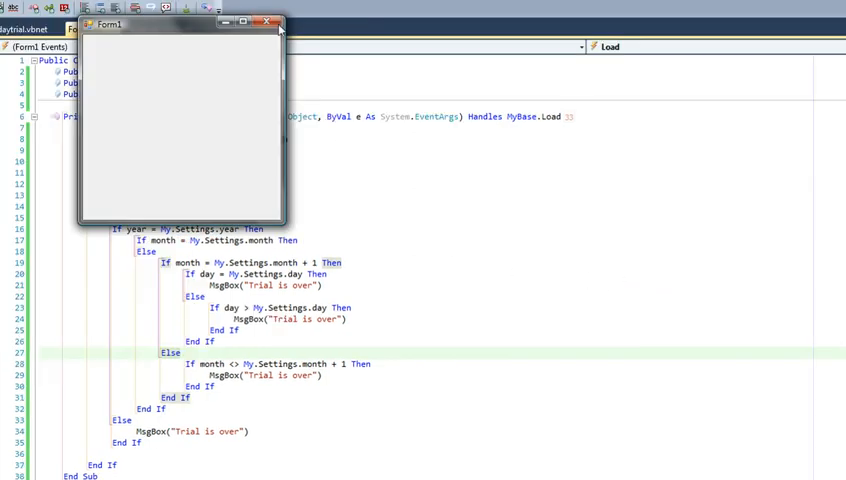
click(266, 23)
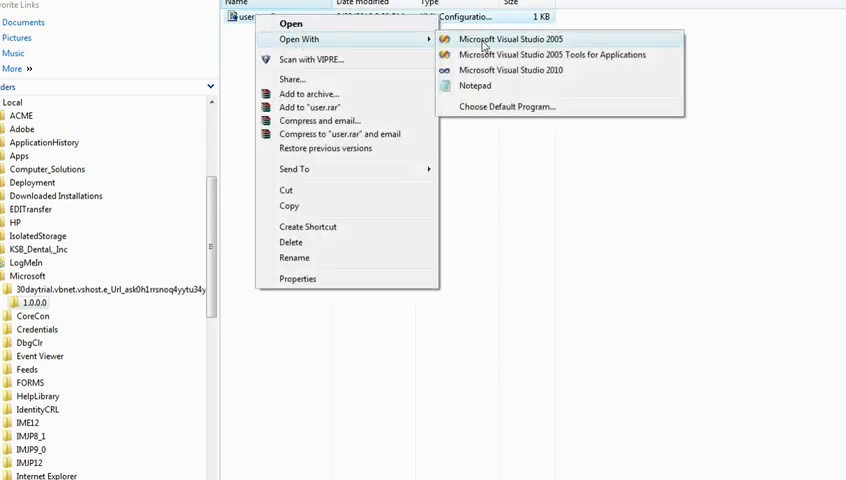
click(475, 85)
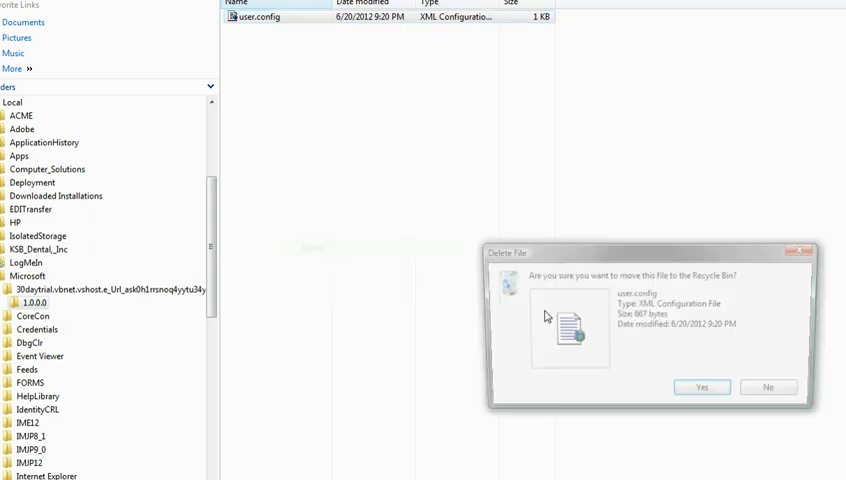
click(701, 387)
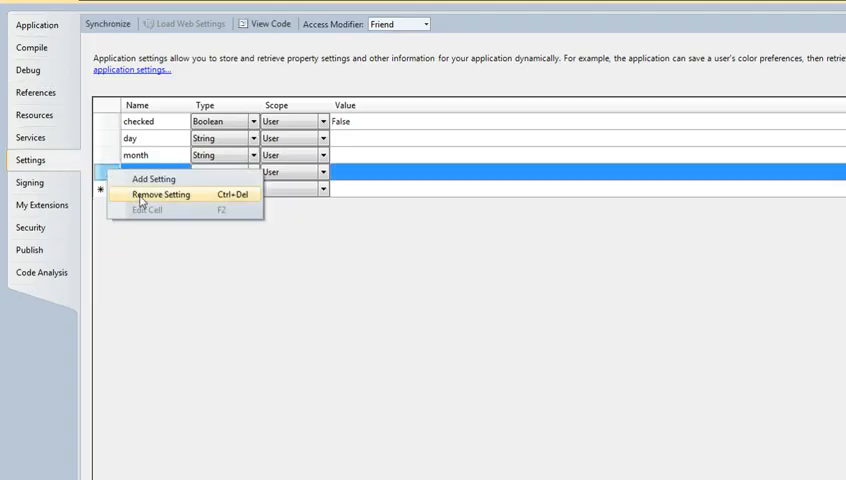
Remove the month and year settings and rename day to TrialTime with a new data type.
click(166, 194)
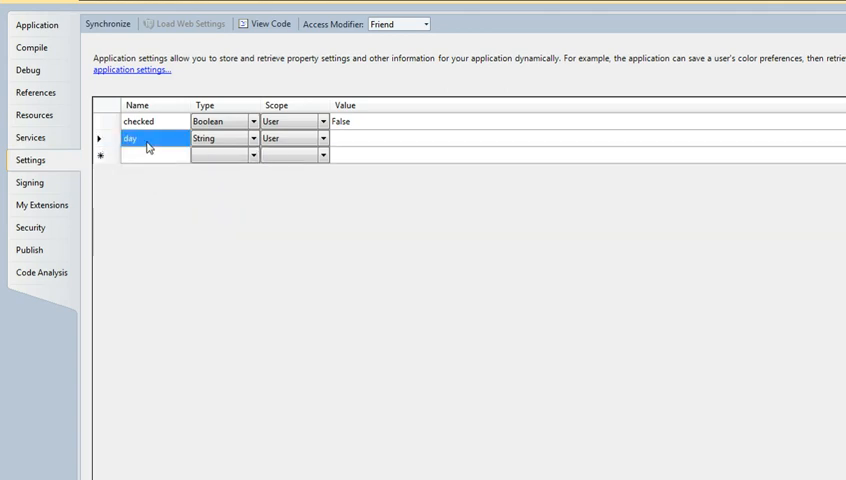
text(Tra)
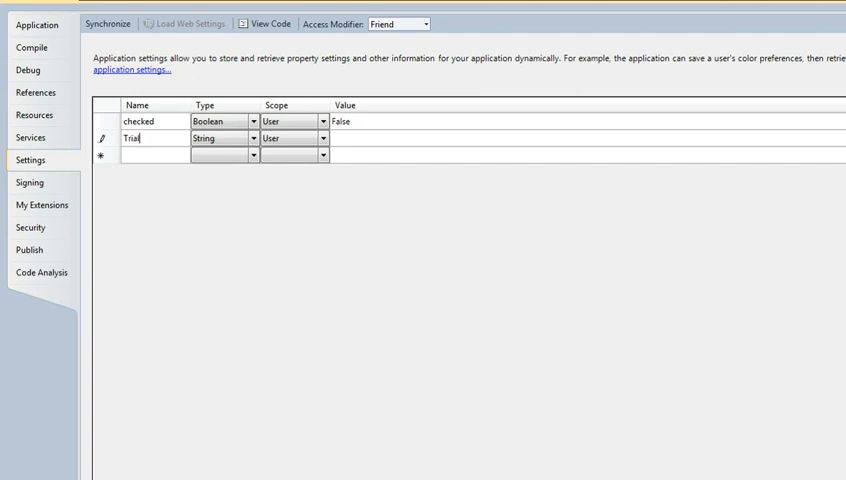
click(254, 138)
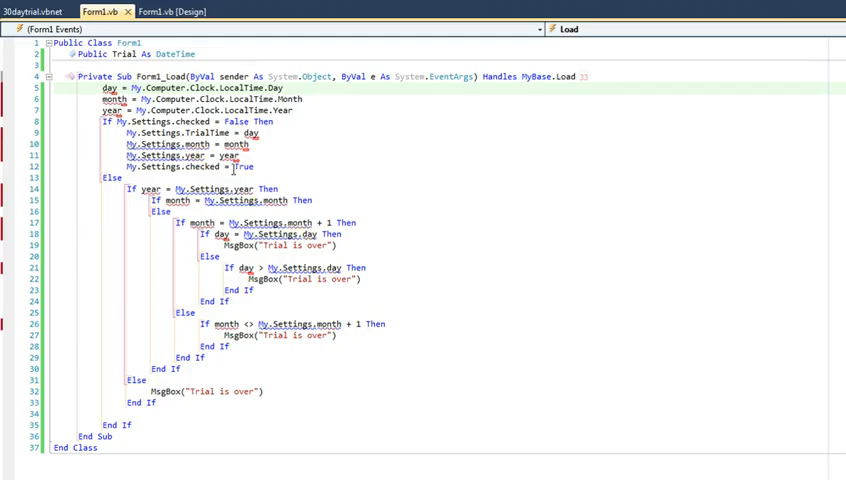
mouse_move(132, 53)
text(Trai)
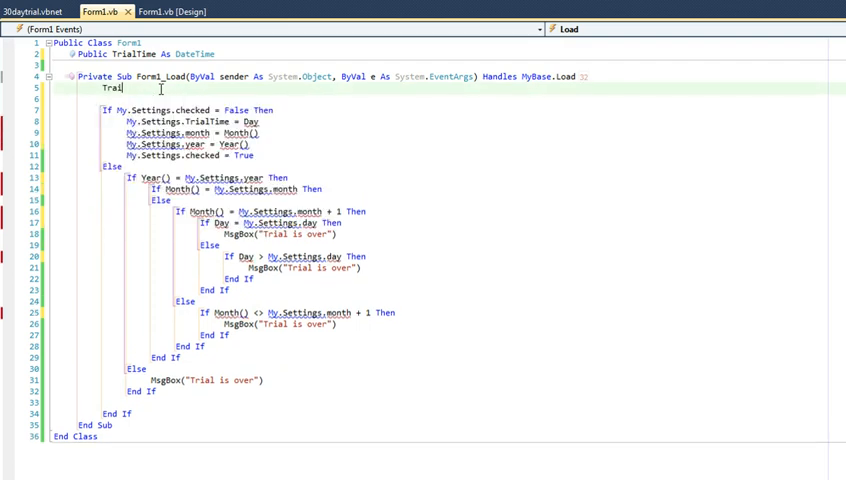
In Form1_Load, set TrialTime to DateTime.Now and store it in My.Settings.TrialTime.
text(Time)
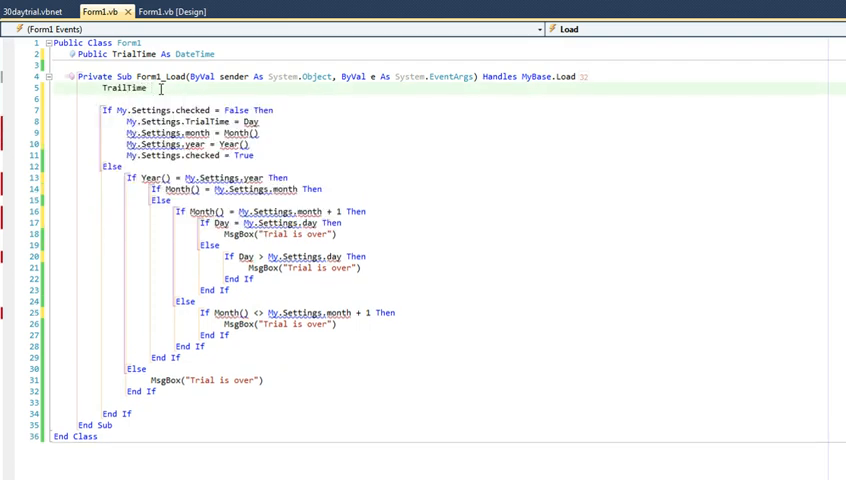
text(= DateTime.Now)
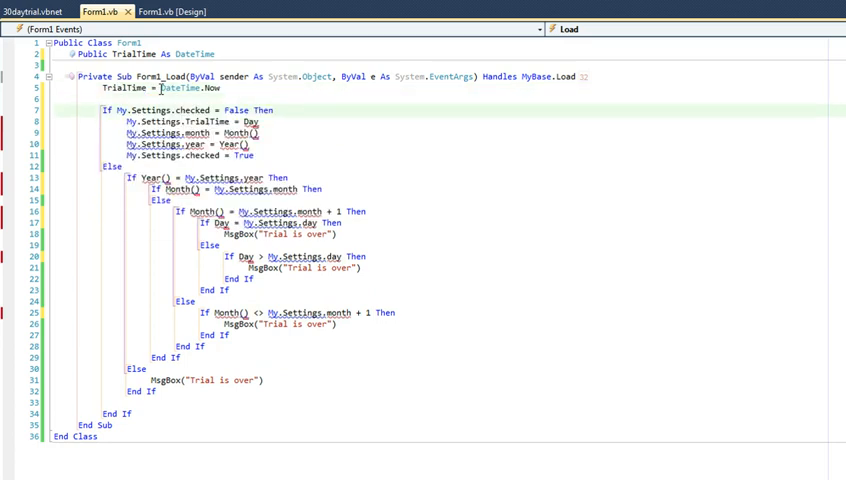
text(=)
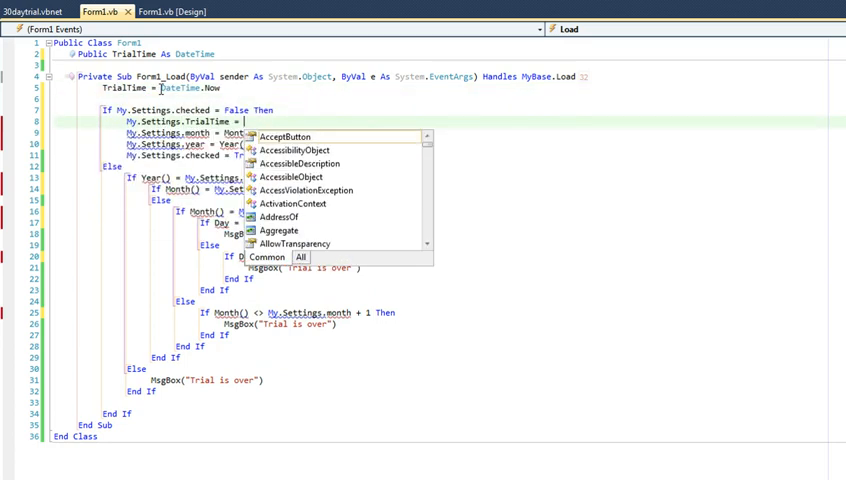
text(TrialTime)
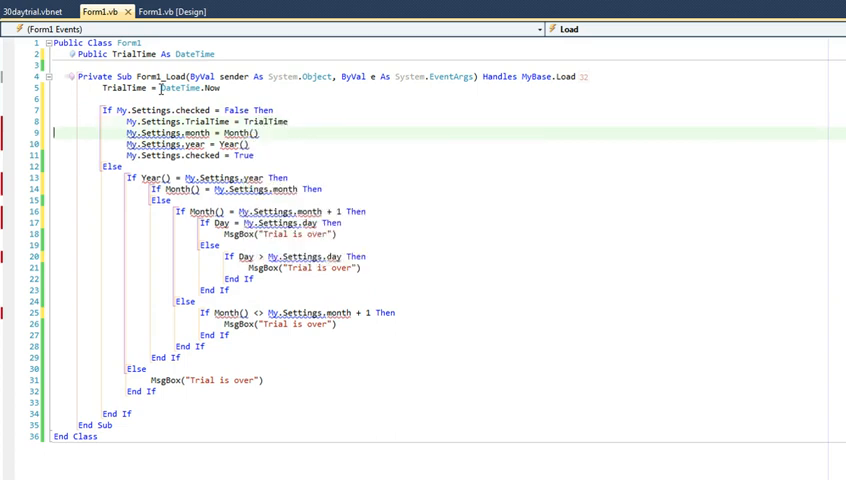
key(Delete)
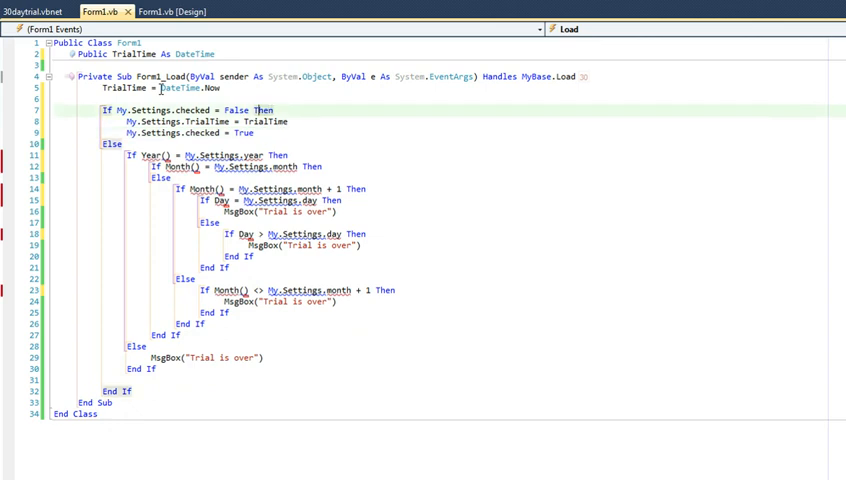
Delete the month/year save lines and make the condition If Not My.Settings.checked Then.
text(F)
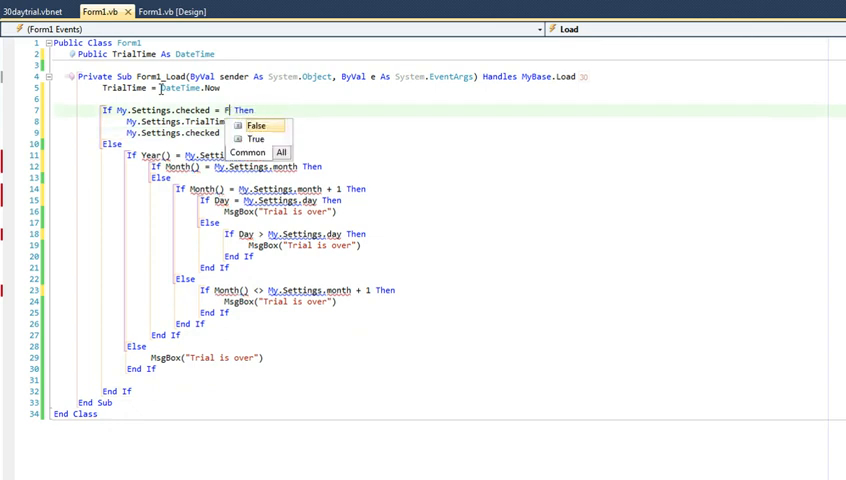
click(256, 139)
text( Not)
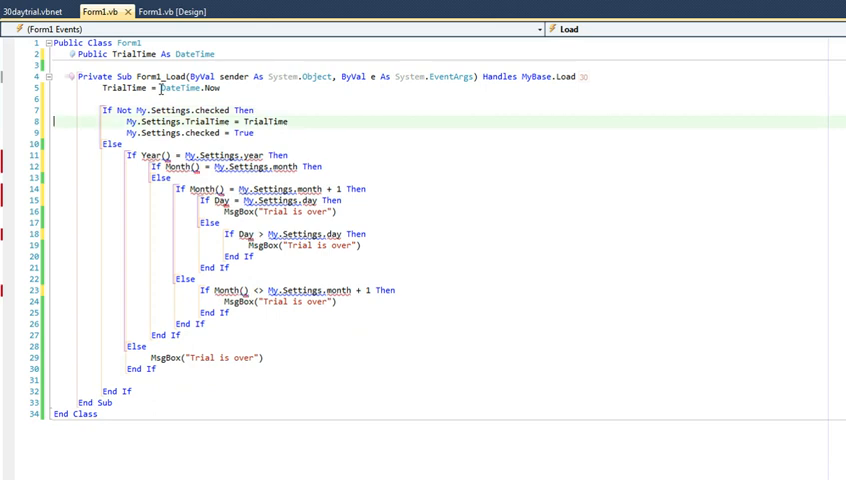
mouse_move(175, 121)
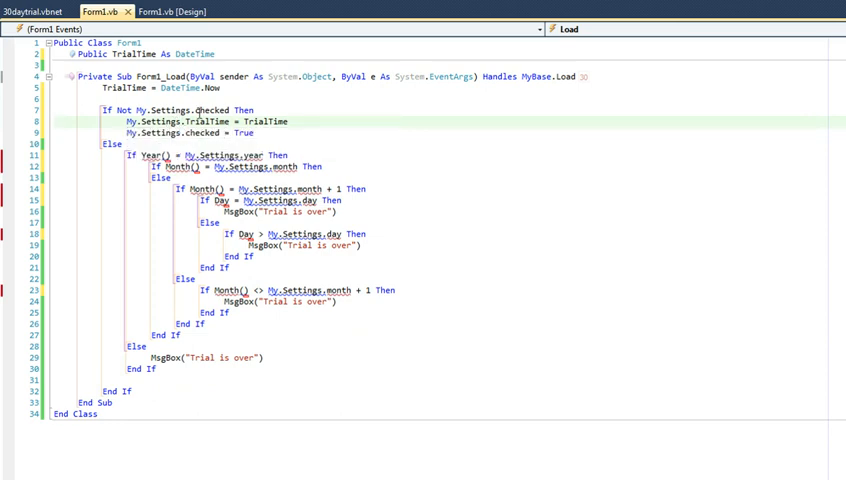
mouse_move(219, 110)
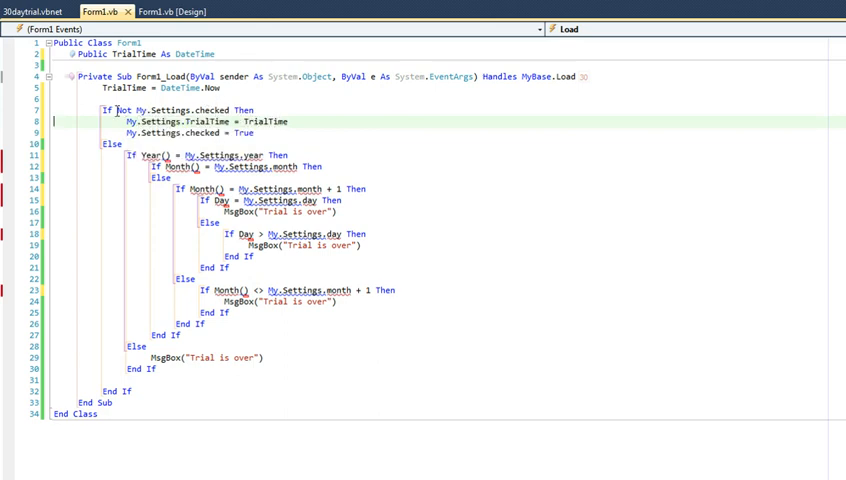
mouse_move(101, 255)
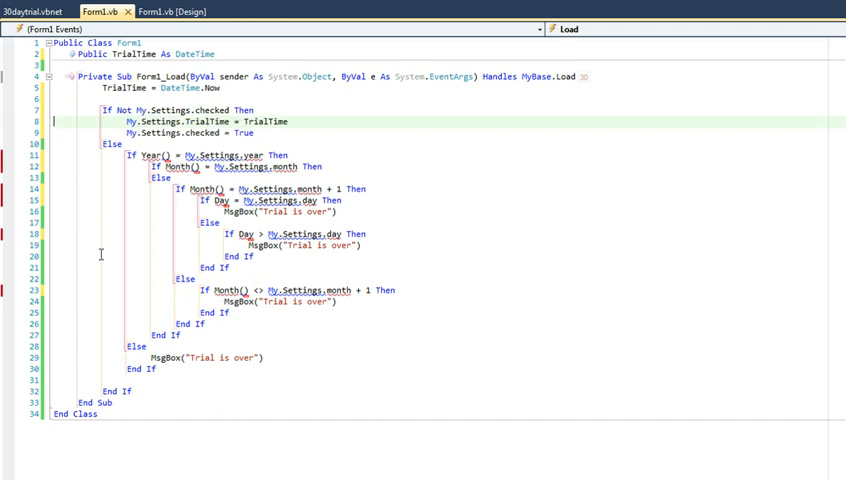
mouse_move(94, 165)
text(If)
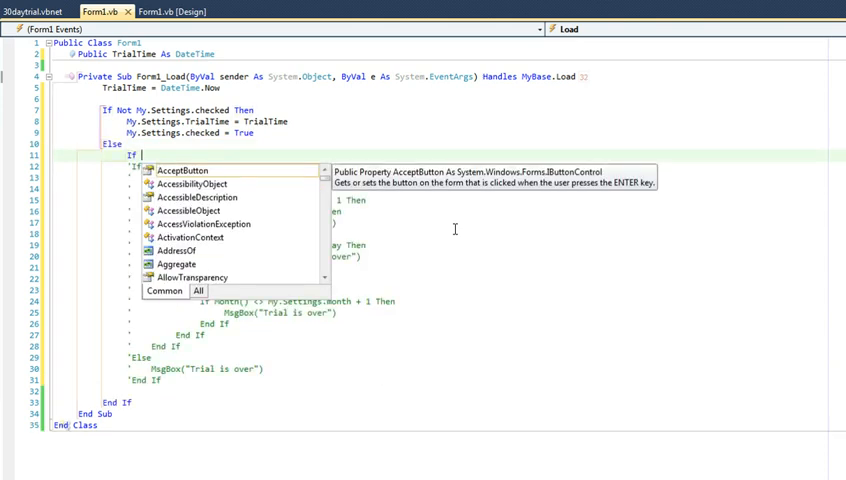
Comment out the Year() block and begin If My.Settings.TrialTime.Add(New TimeSpan(31, 0, 0, 0)).
text(My.Settings.TrialTime)
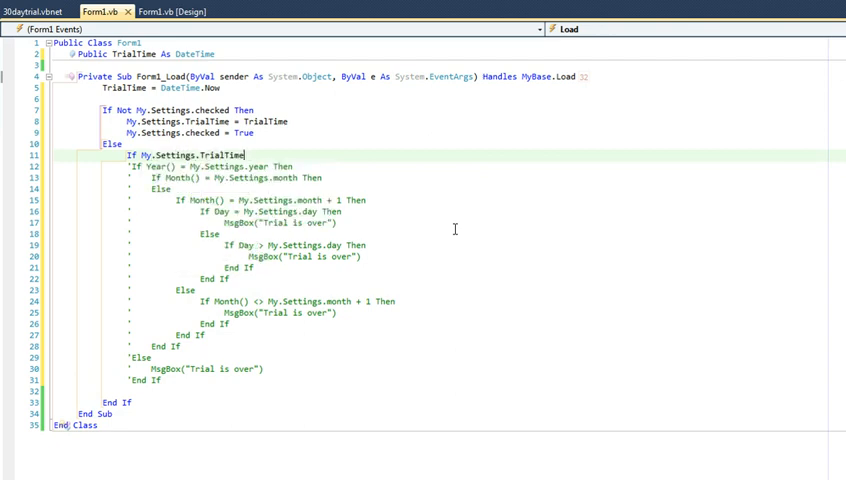
text(.Add()
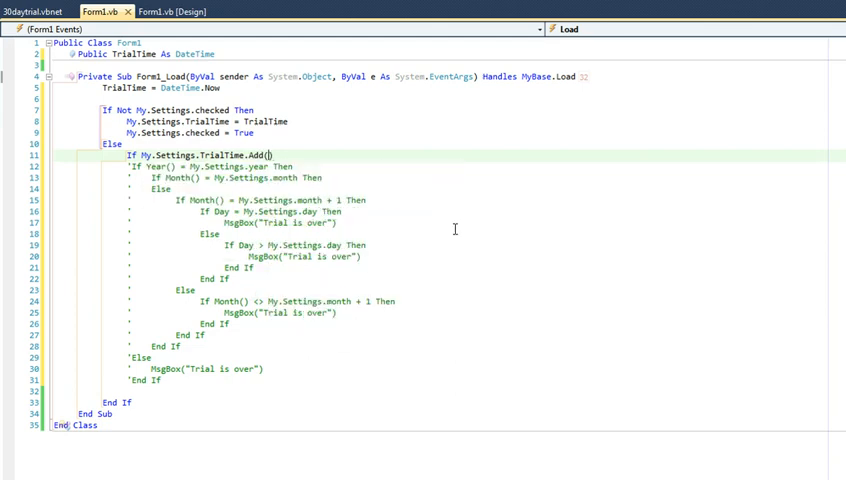
text(New TimeSpan)
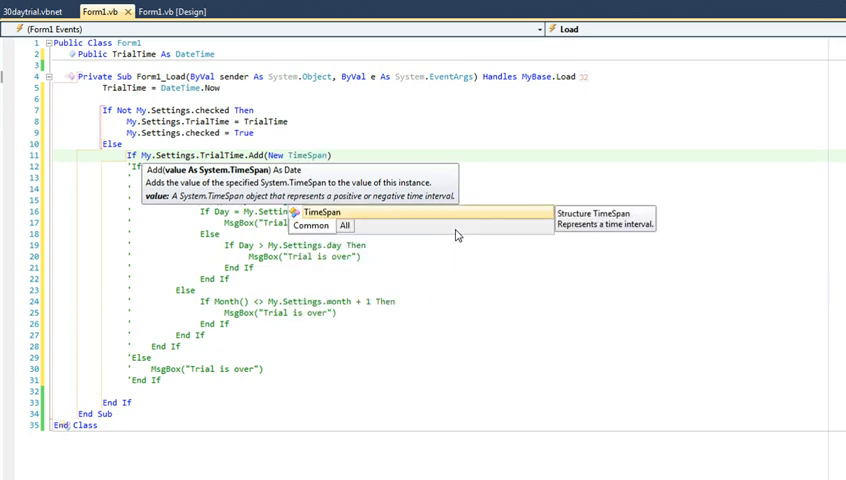
text(3)
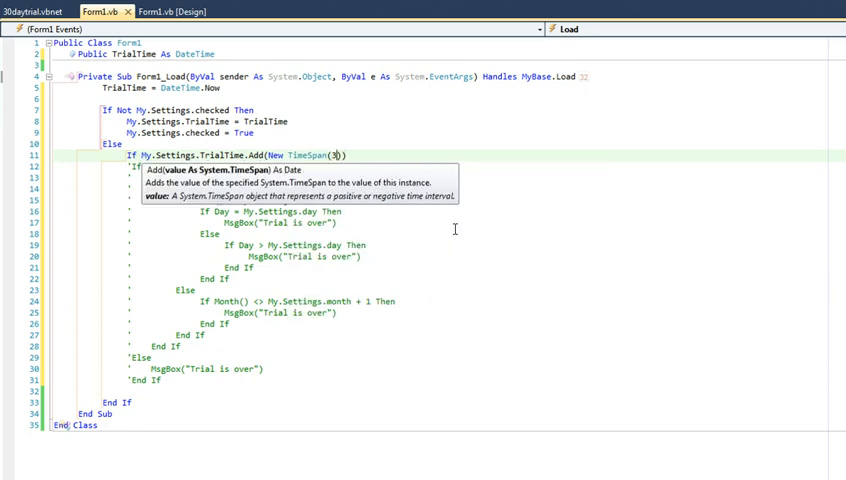
text(1, 0, 0, 0)
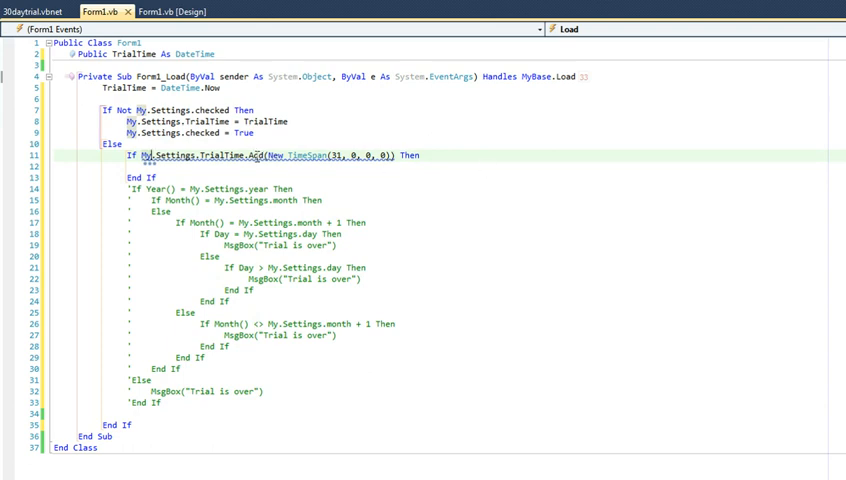
mouse_move(250, 157)
text(>)
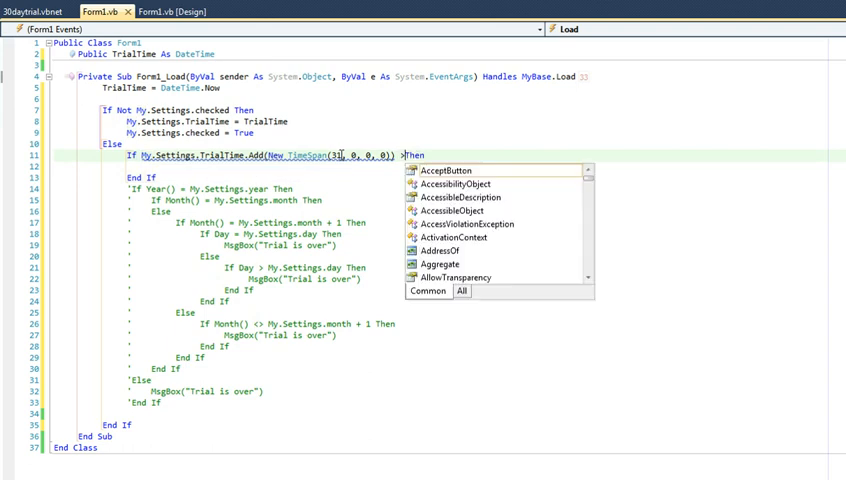
Finish the condition with '> DateTime.Now Then', showing "Trial Active..." and adding an Else.
text(DateTime.Now)
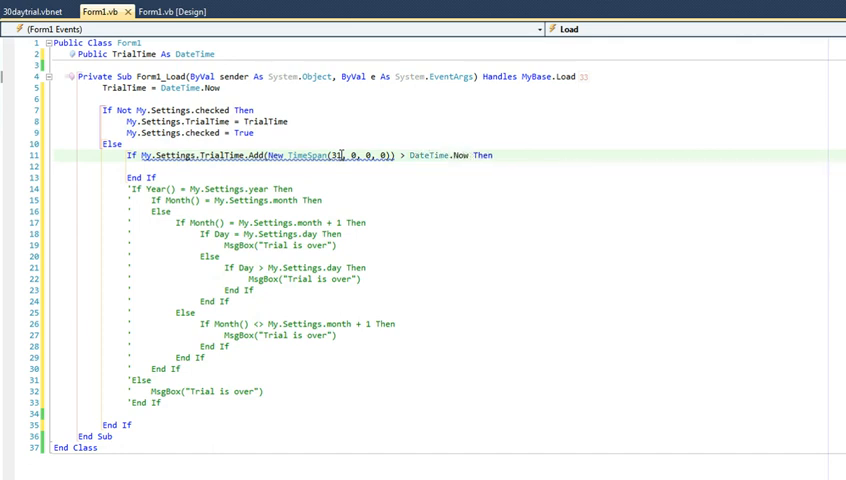
click(491, 155)
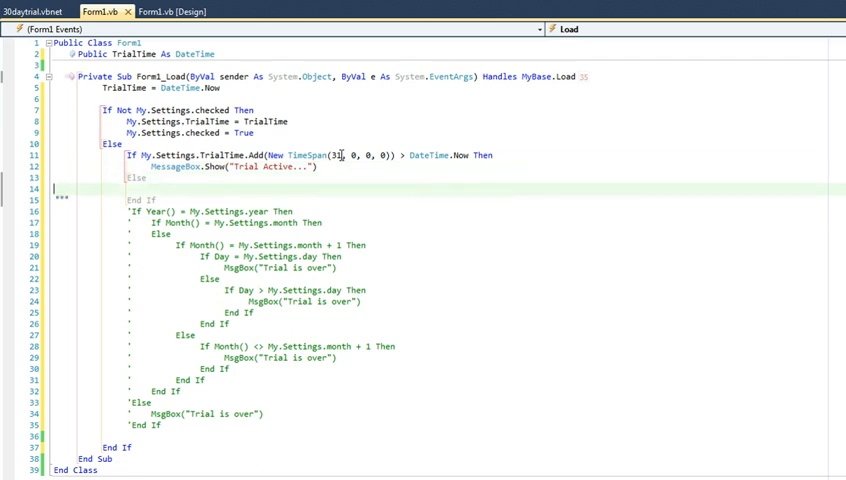
text(Me)
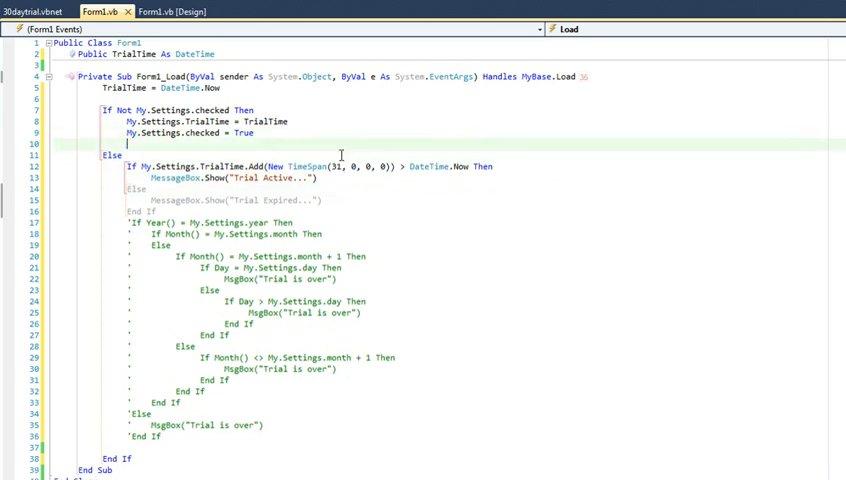
Add MessageBox.Show("First Run...") after My.Settings.checked = True.
text(MessageBox.Show)
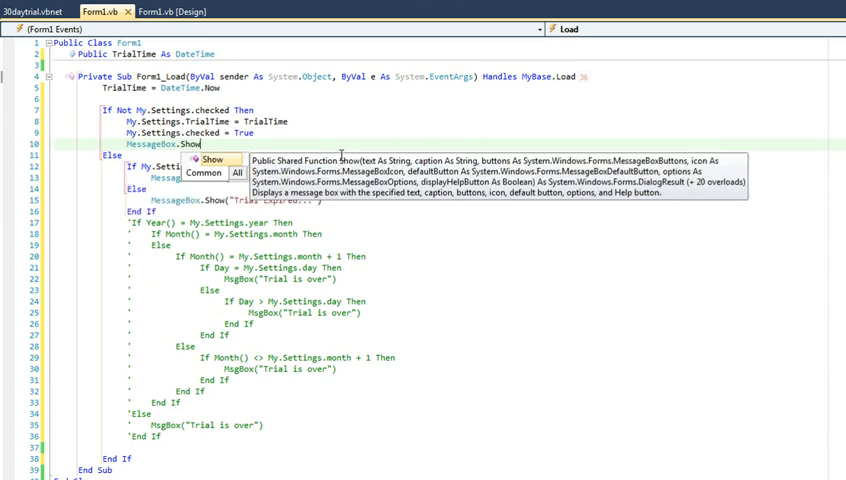
text(Fir)
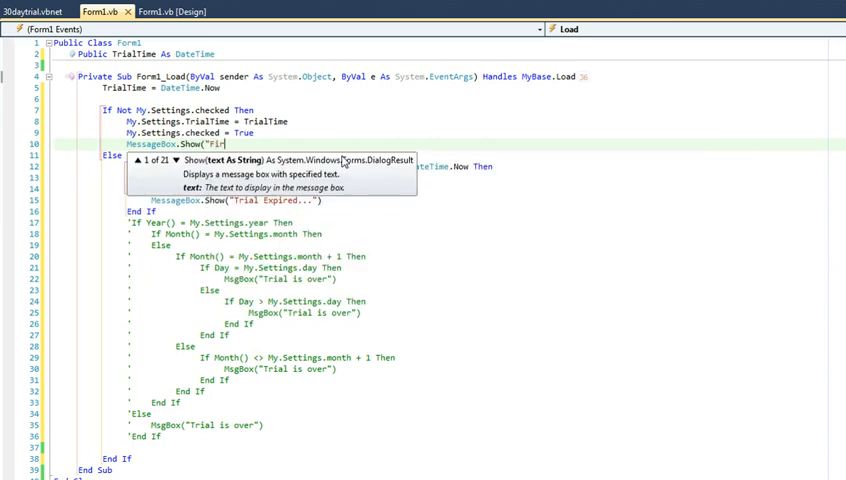
text(st Run)
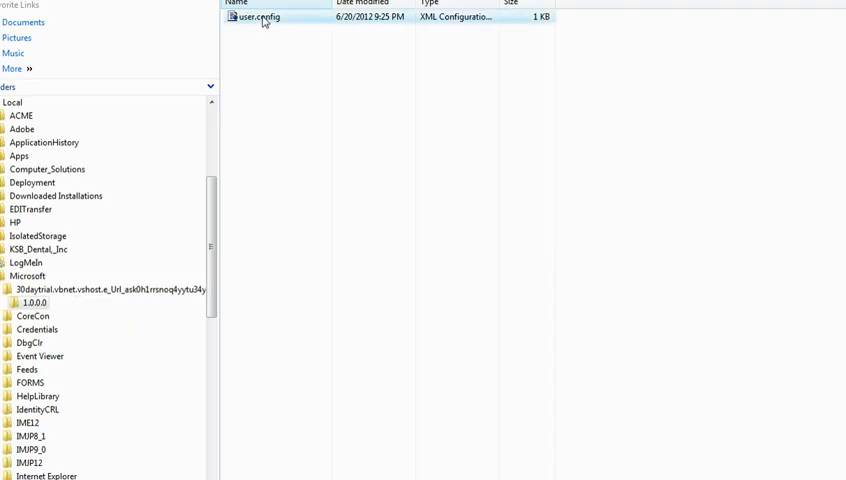
Open user.config from the 1.0.0.0 settings folder.
double_click(257, 17)
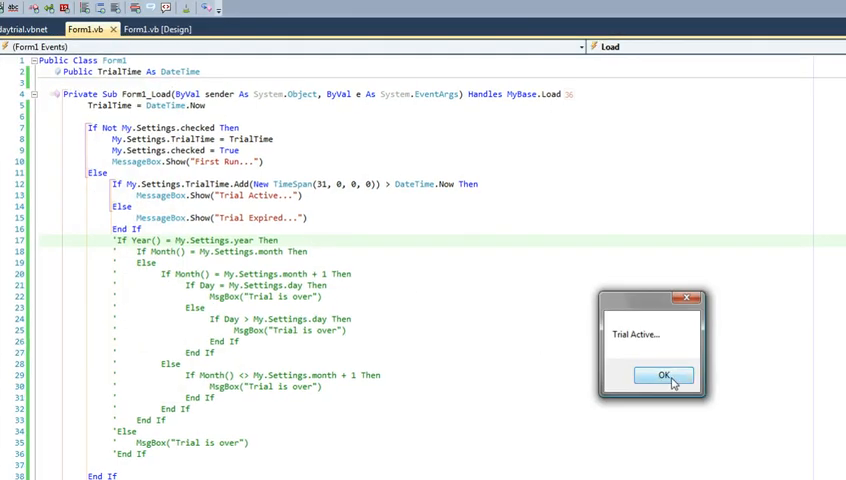
Dismiss Trial Active, move the system date to July 21, 2012, and rerun with F5.
click(665, 375)
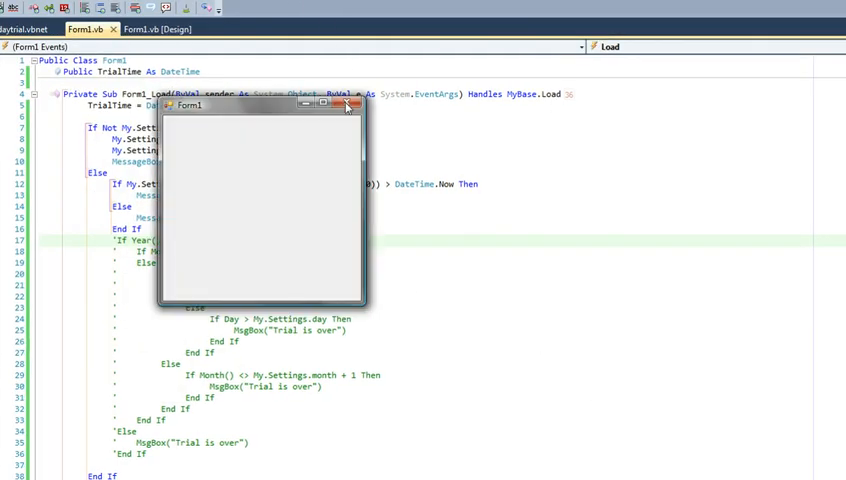
click(351, 105)
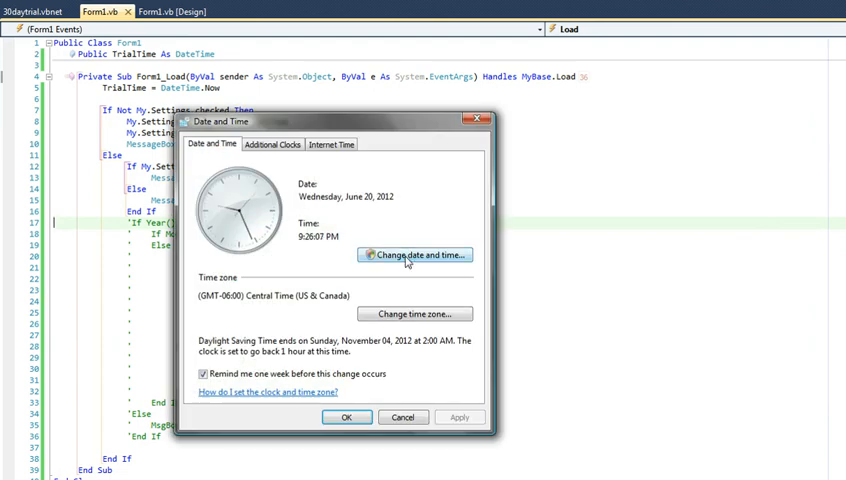
click(413, 255)
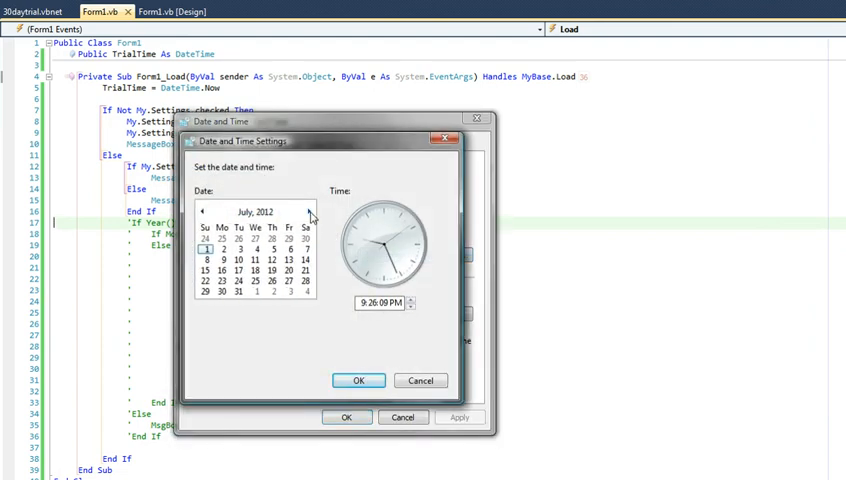
click(291, 270)
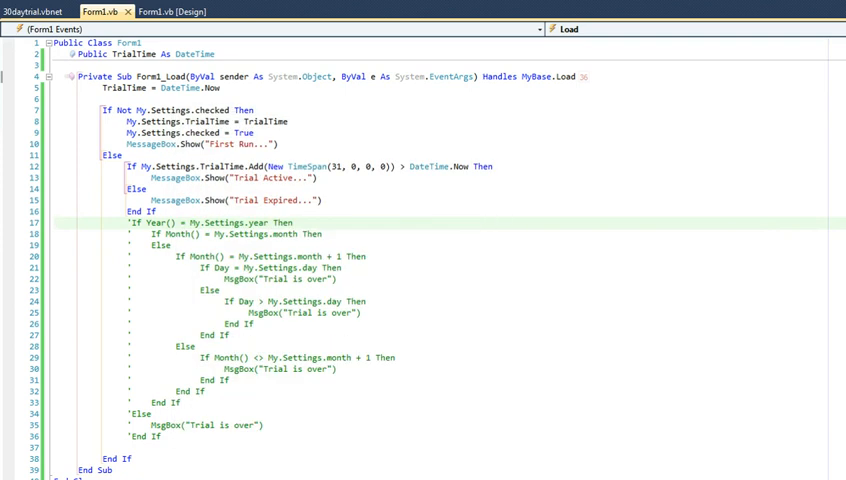
key(F5)
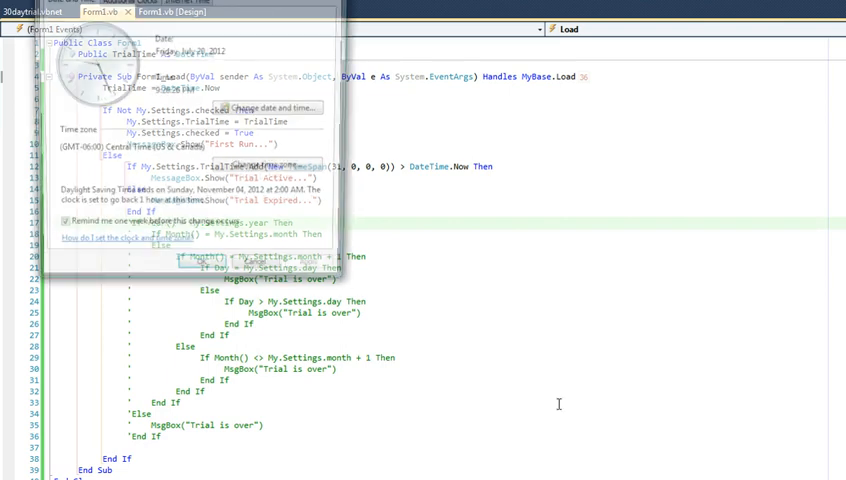
click(275, 108)
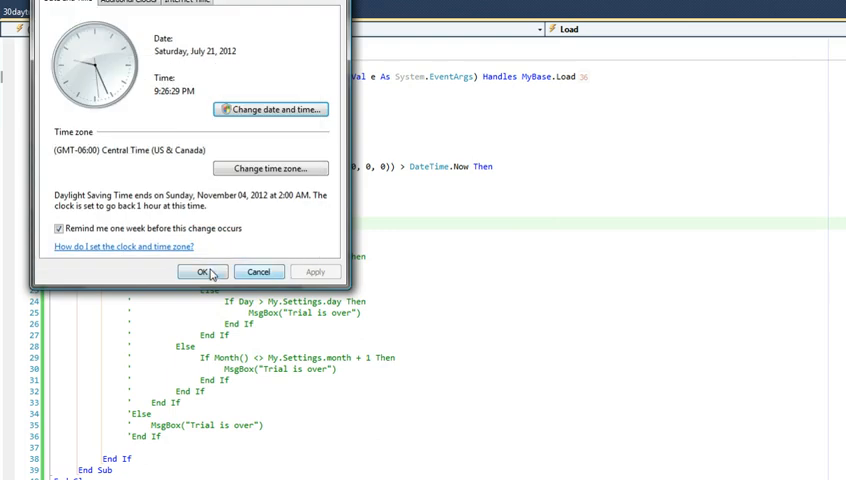
click(202, 271)
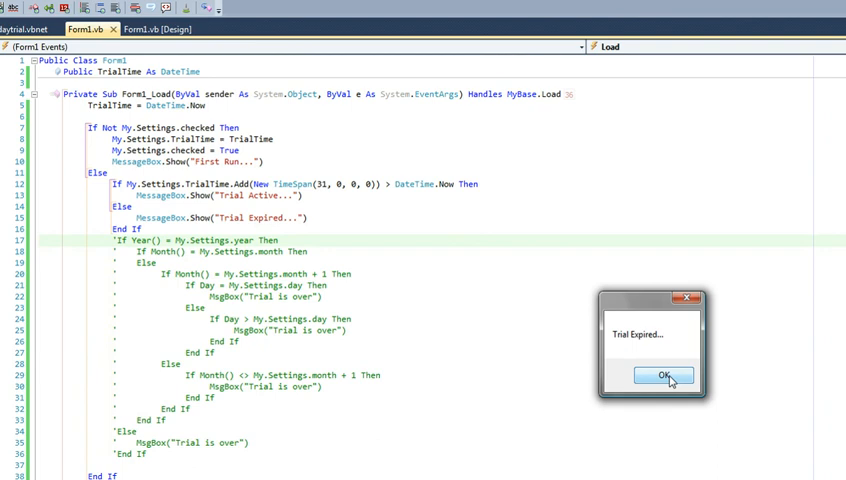
Dismiss Trial Expired, open user.config, rerun and dismiss the Trial Active message.
click(664, 377)
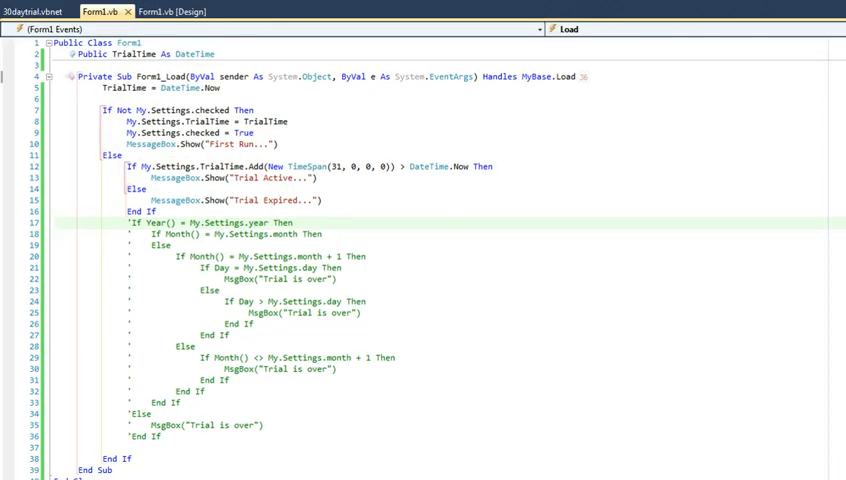
right_click(260, 17)
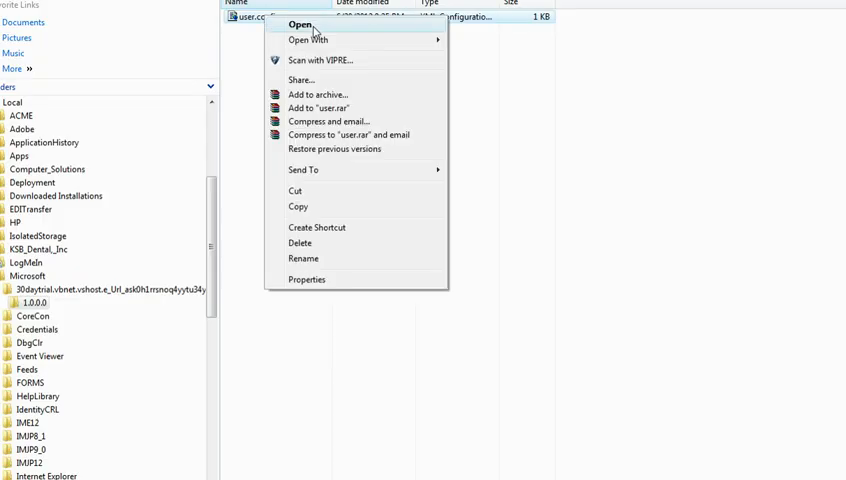
click(300, 24)
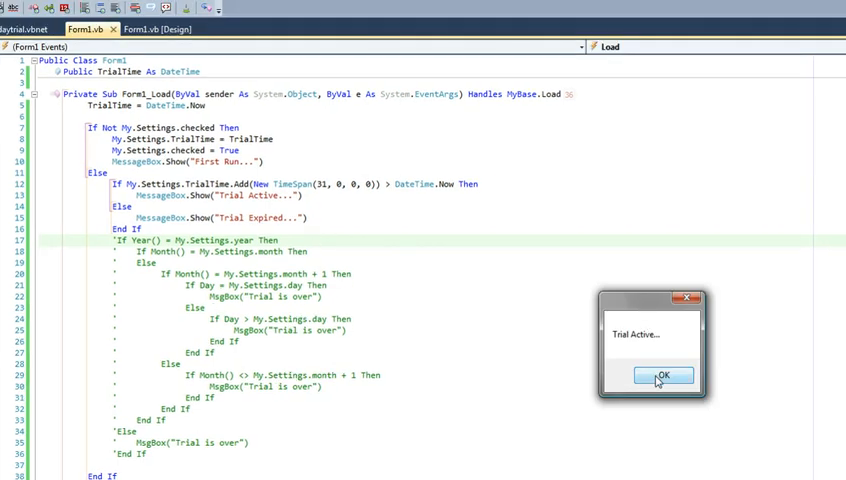
click(663, 375)
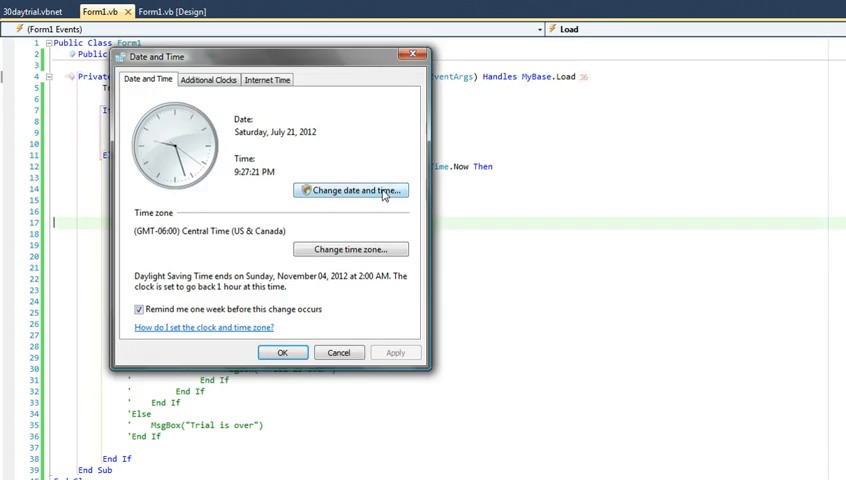
Change the system date back to June 20, 2012.
click(350, 190)
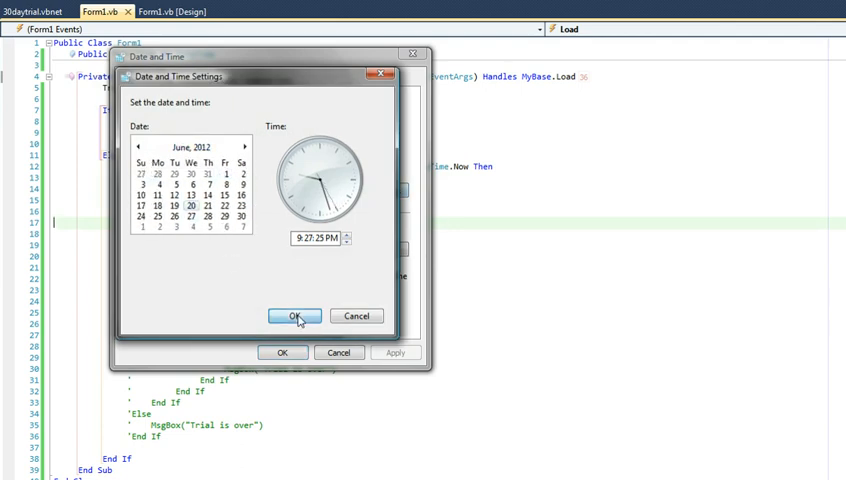
click(293, 316)
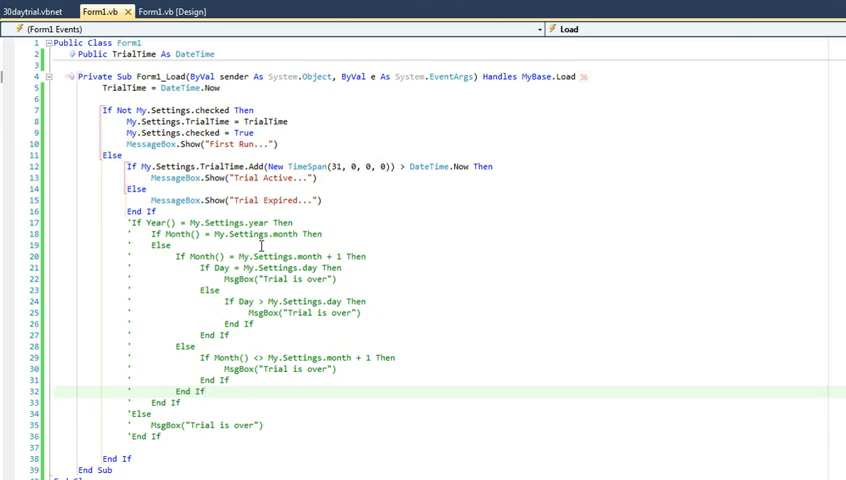
Add 'using _30daytrial.csharp.Properties;' at the top of Form1.cs.
click(100, 11)
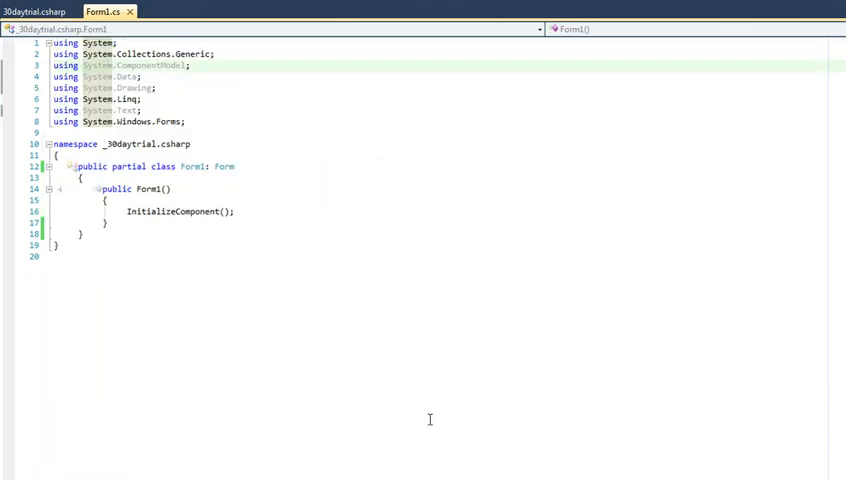
mouse_move(376, 376)
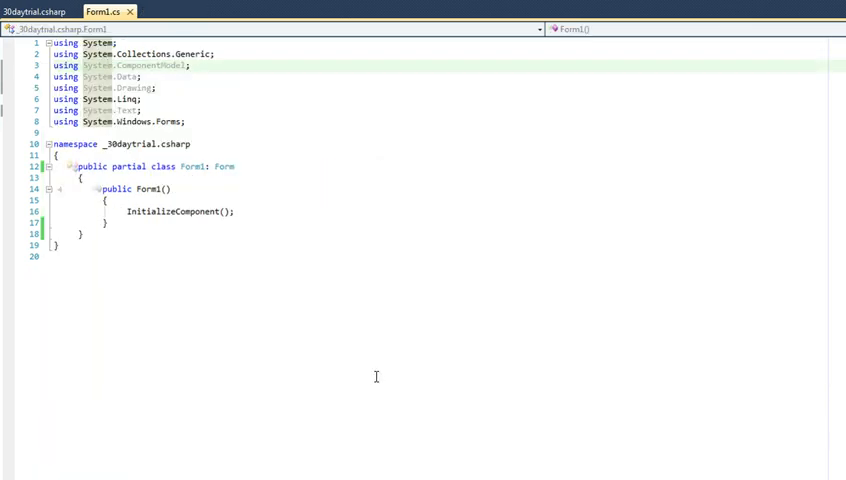
mouse_move(291, 210)
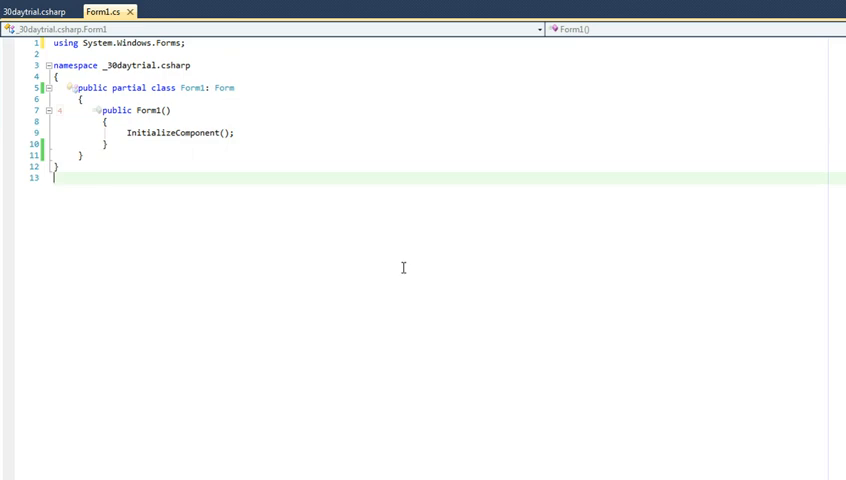
mouse_move(205, 44)
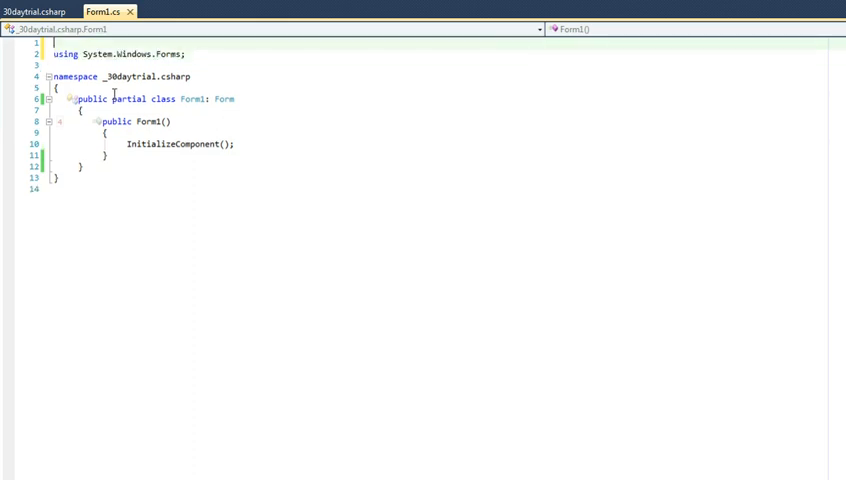
text(using System;)
click(448, 65)
text(using _30dayTrial)
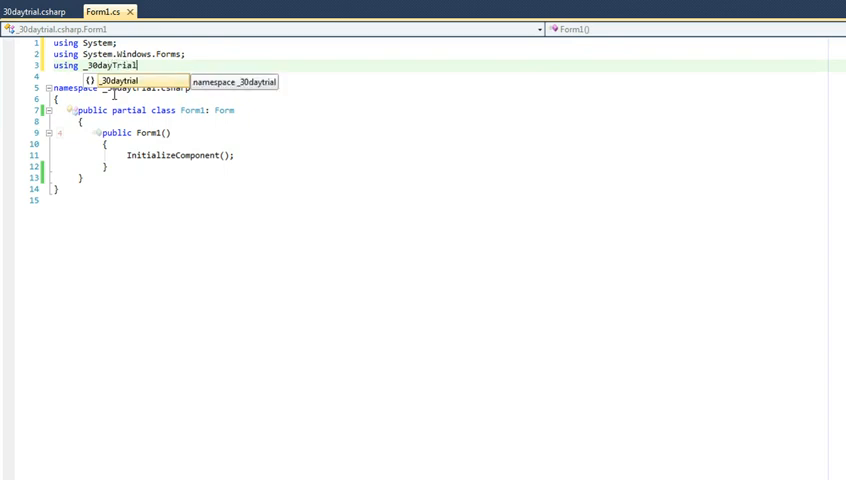
text(.)
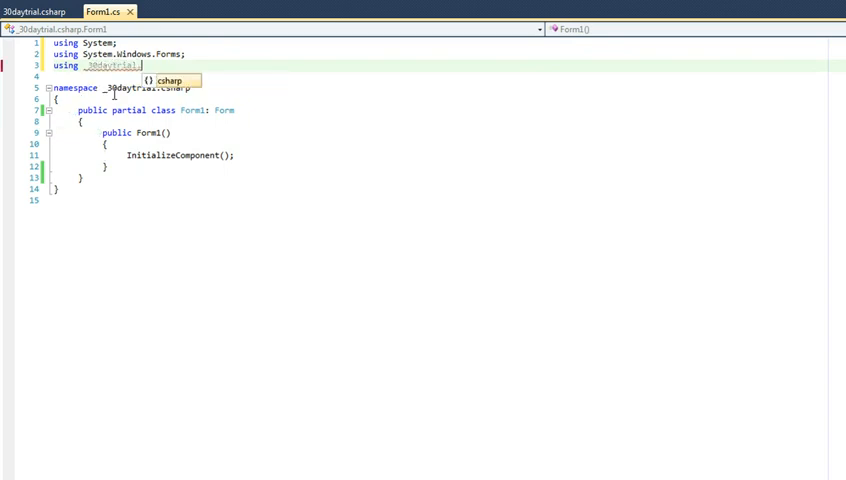
text(s)
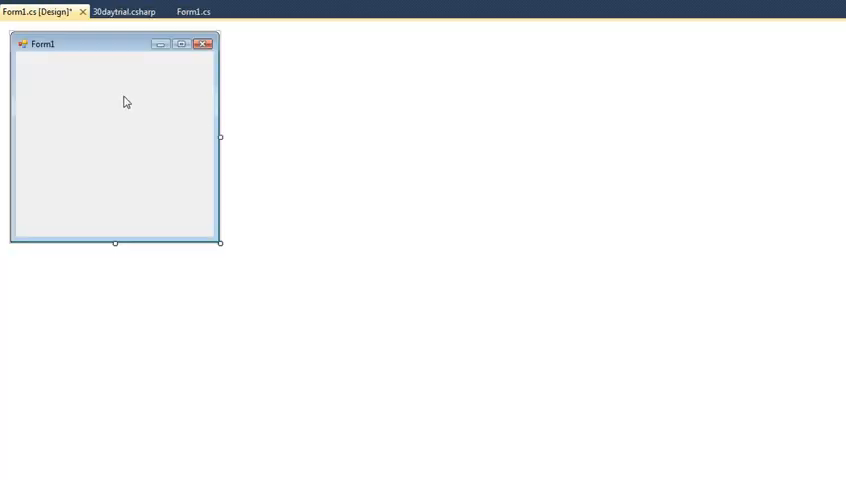
Generate an empty Form1_Load handler and declare 'public DateTime TrialTime;' in Form1.
click(194, 11)
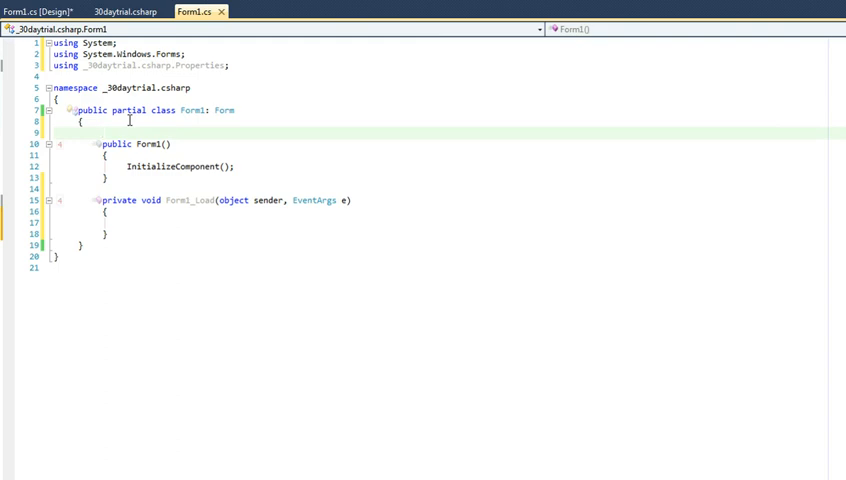
text(public)
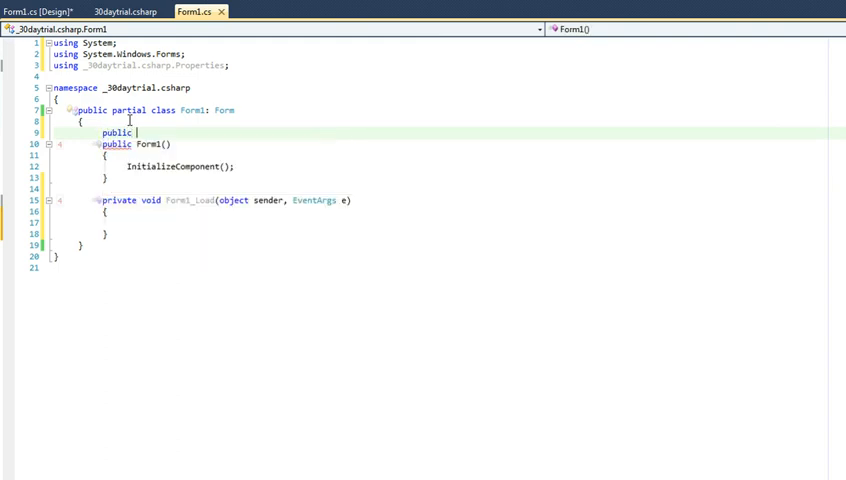
text(DateTime TrialTime;)
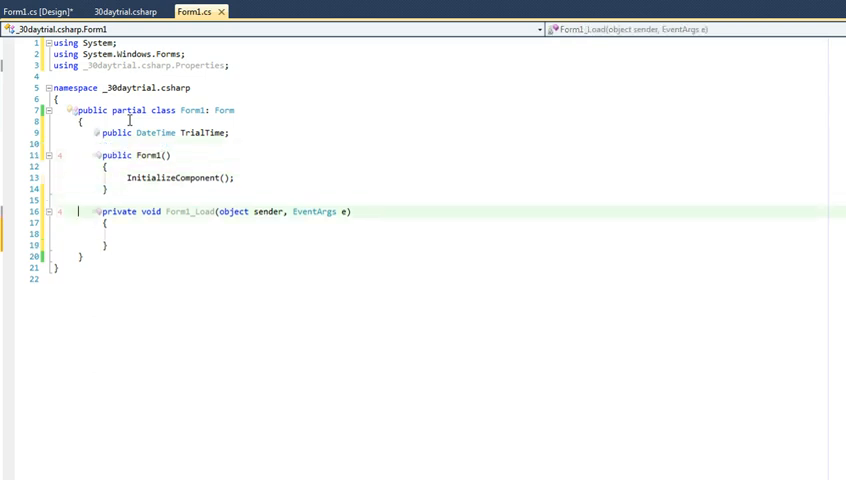
key(enter)
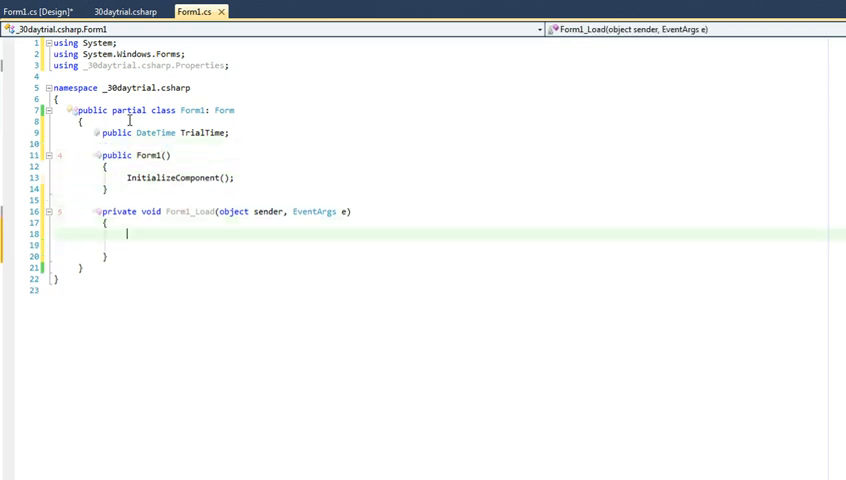
text(Tra)
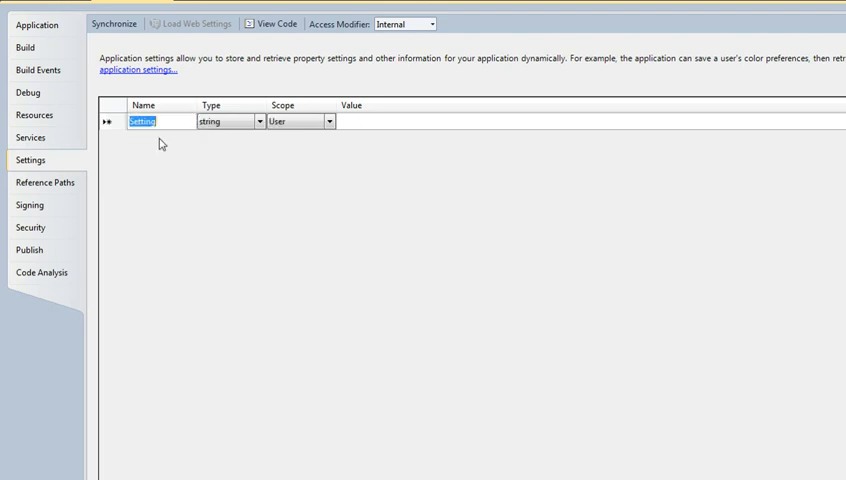
Add setting Checked of type bool and TrialTime of type System.DateTime.
text(Checked)
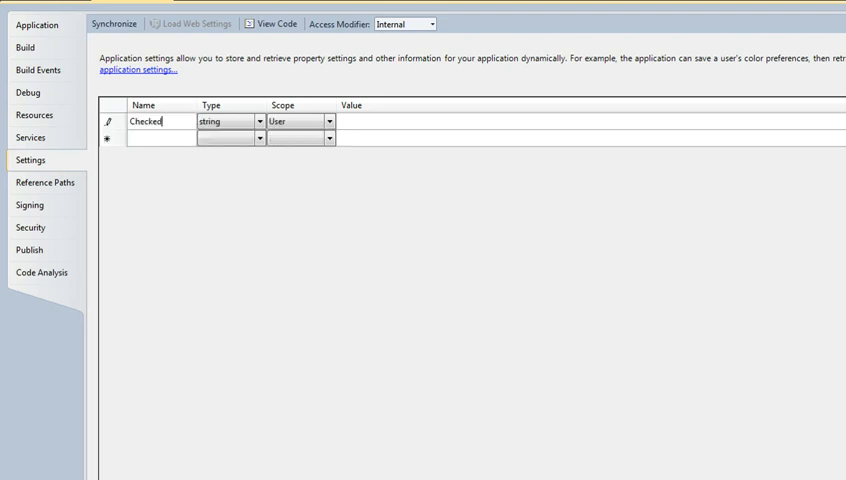
click(259, 121)
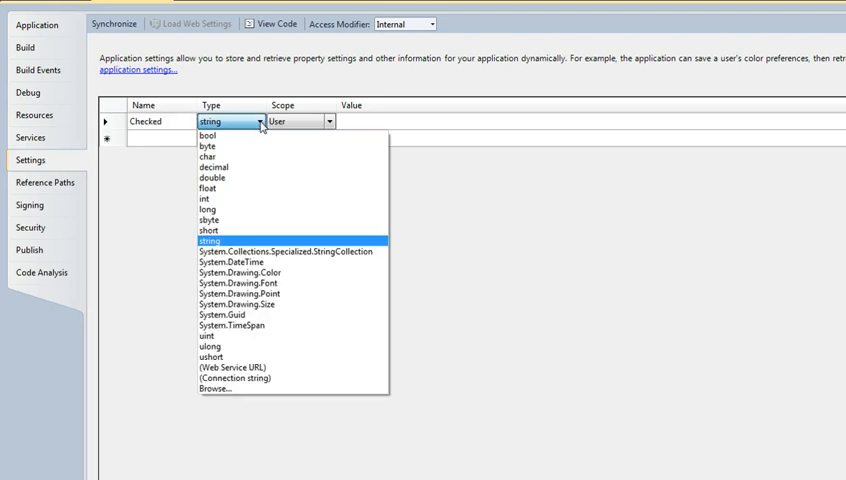
click(203, 135)
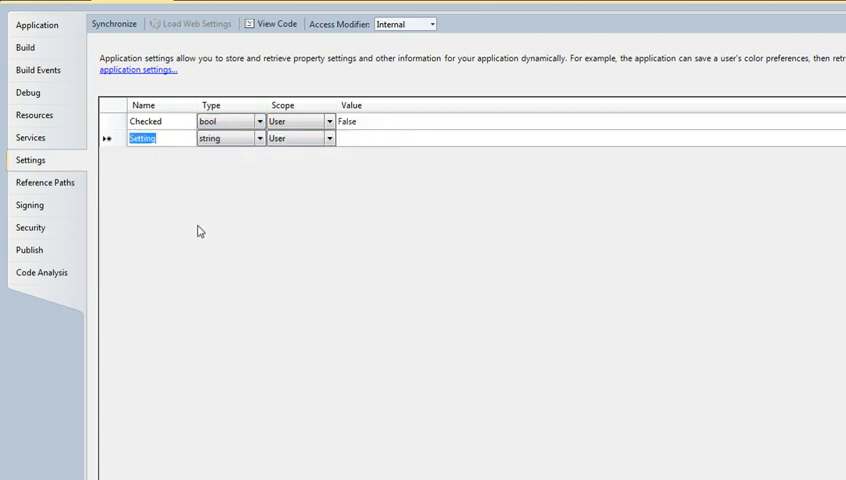
text(TrialTime)
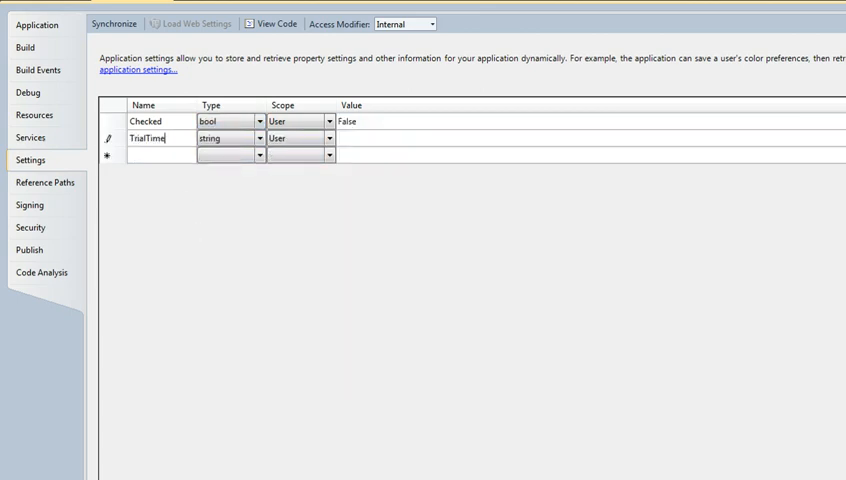
click(258, 138)
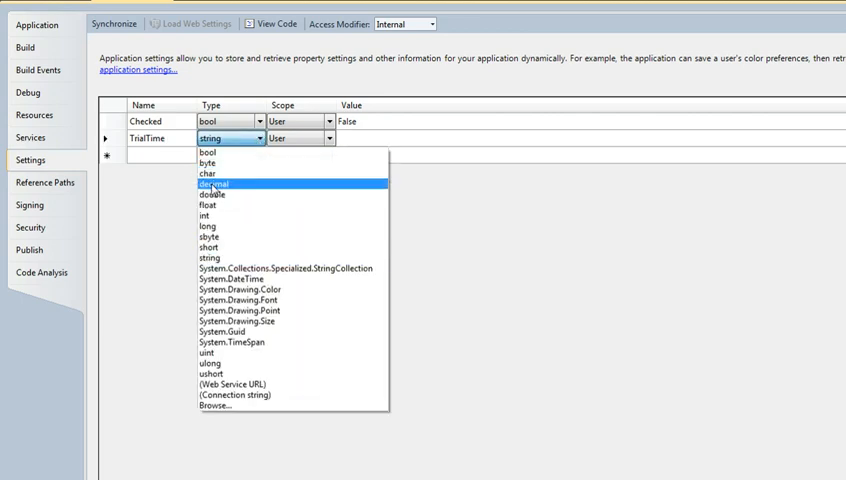
mouse_move(207, 173)
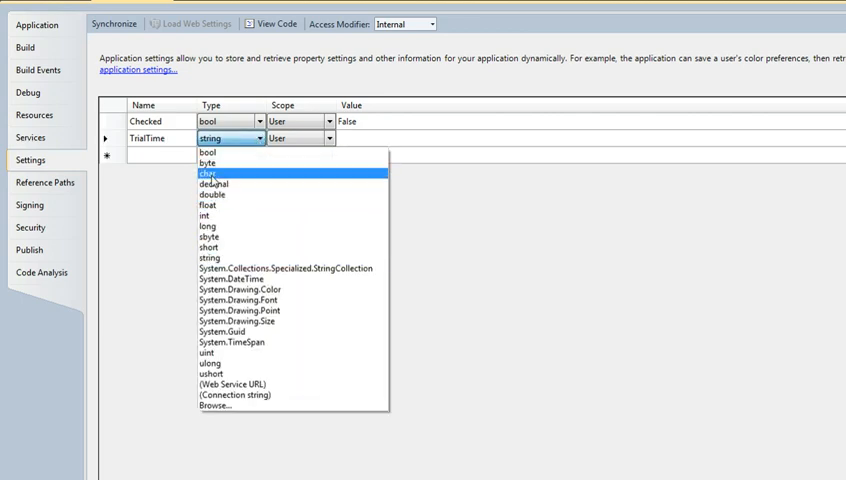
click(232, 279)
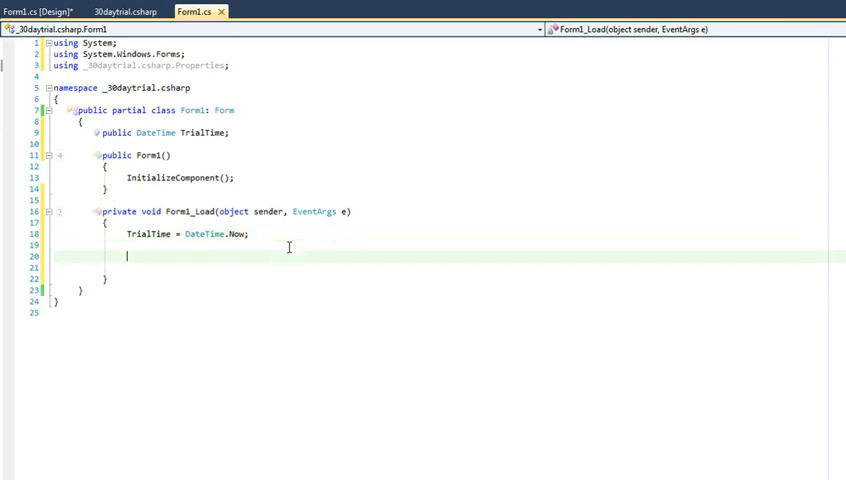
Add an 'if (!Settings.Default.Checked)' block to Form1_Load.
text(if)
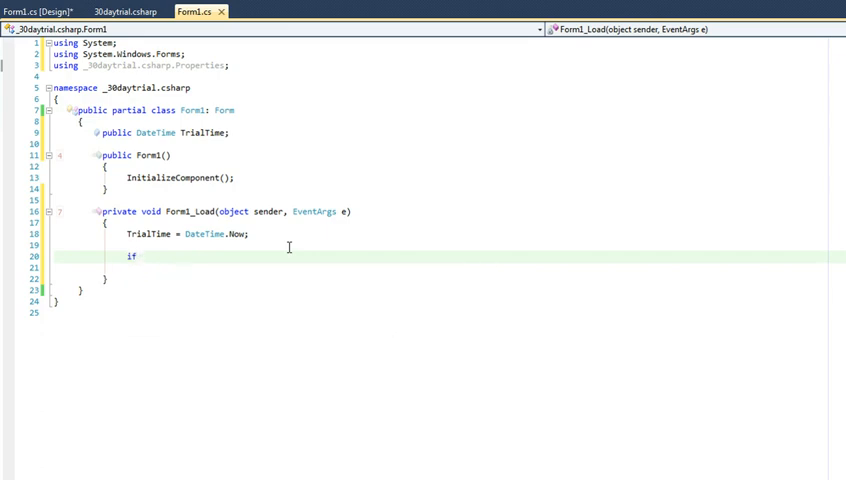
text(())
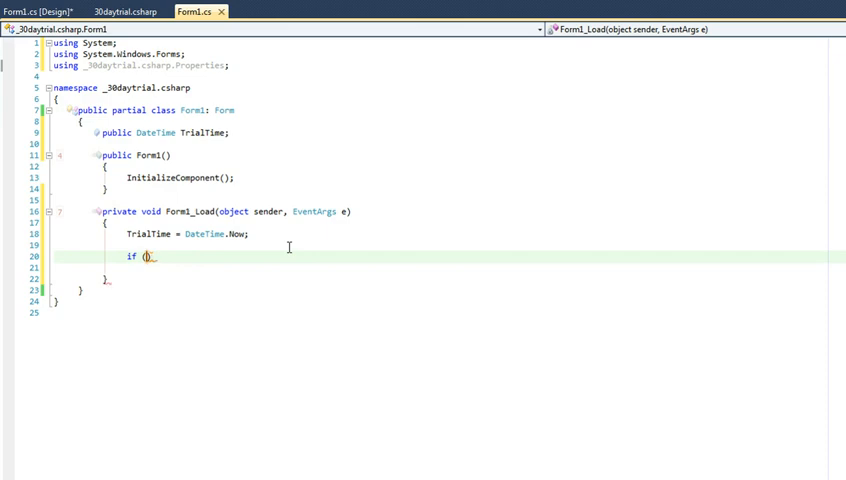
text(s.Default.Checked)
text({)
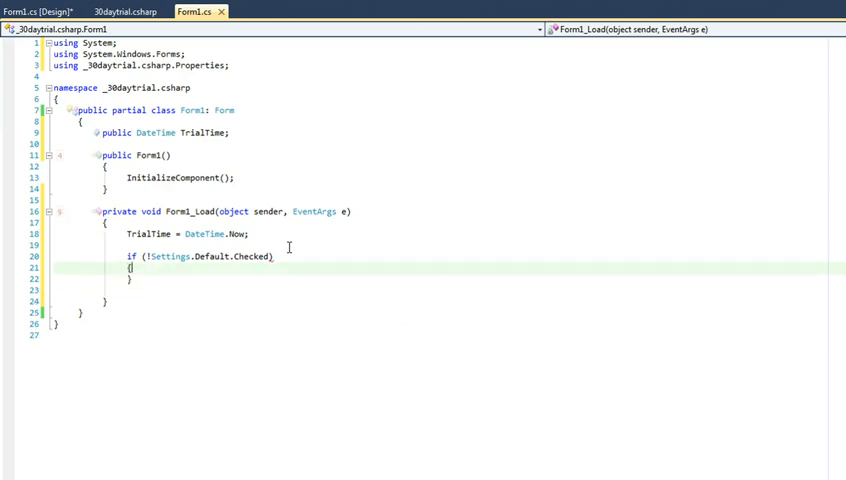
key(enter)
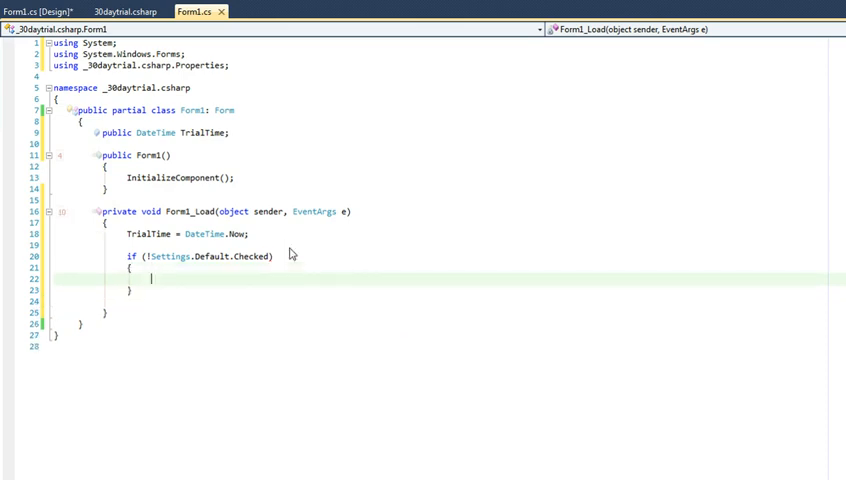
Inside it, store TrialTime, set Checked to true, and call Settings.Default.Save().
text(Settings.Default.TrialTime)
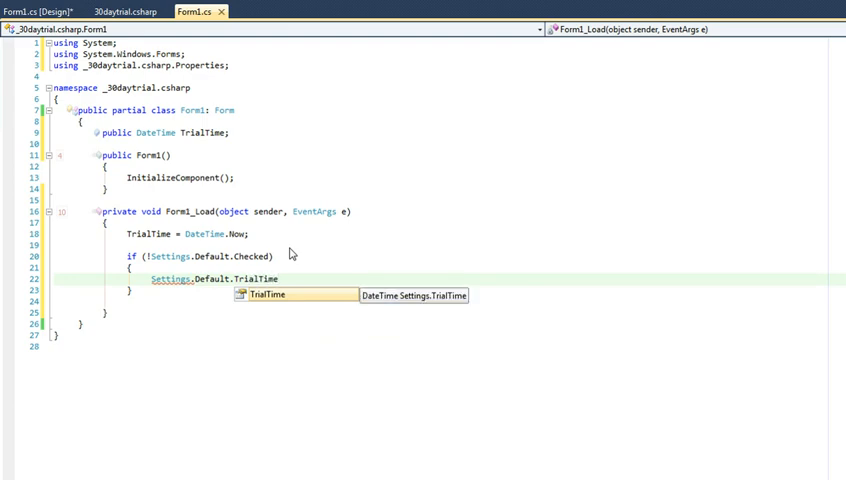
text(= Trial)
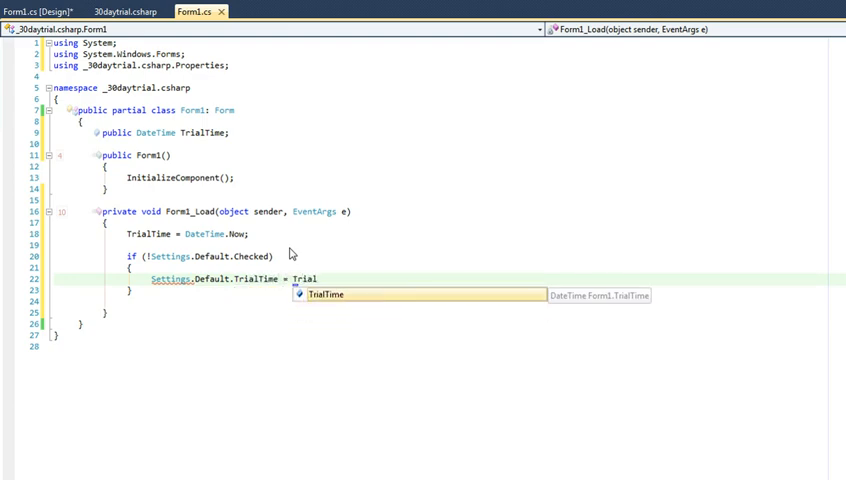
text(Time;)
text(Settings.)
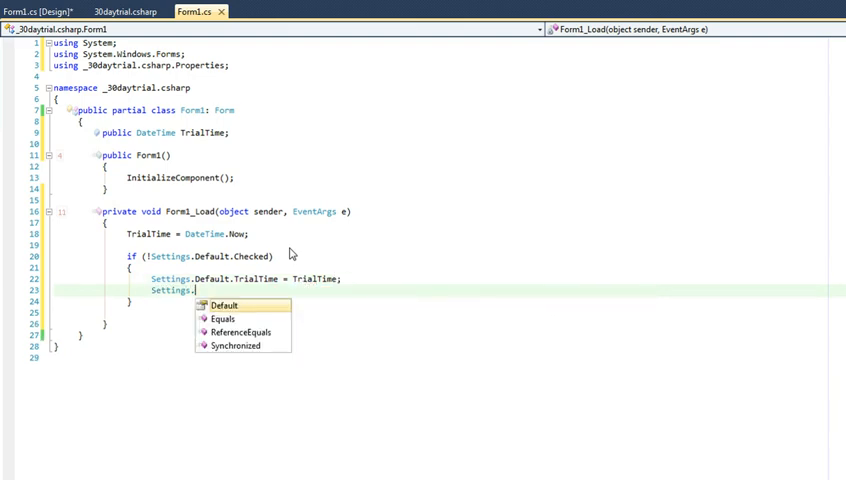
text(Default.Checked =)
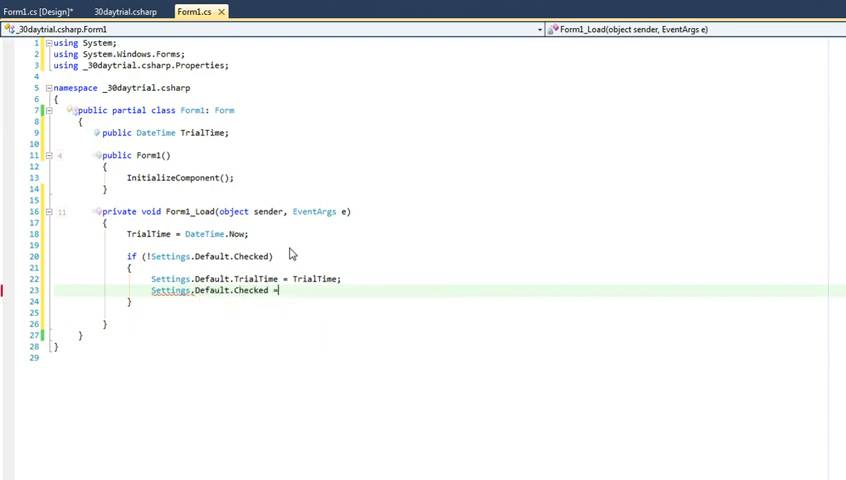
text(true;)
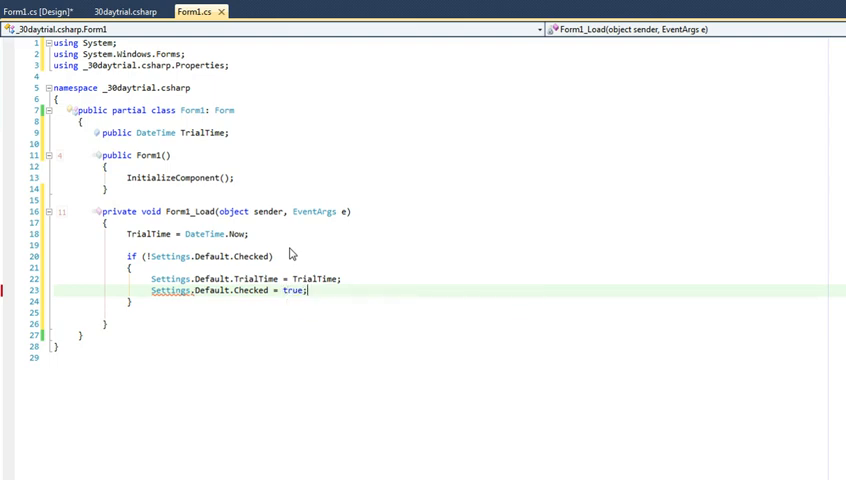
text(Settings.Default.Save();)
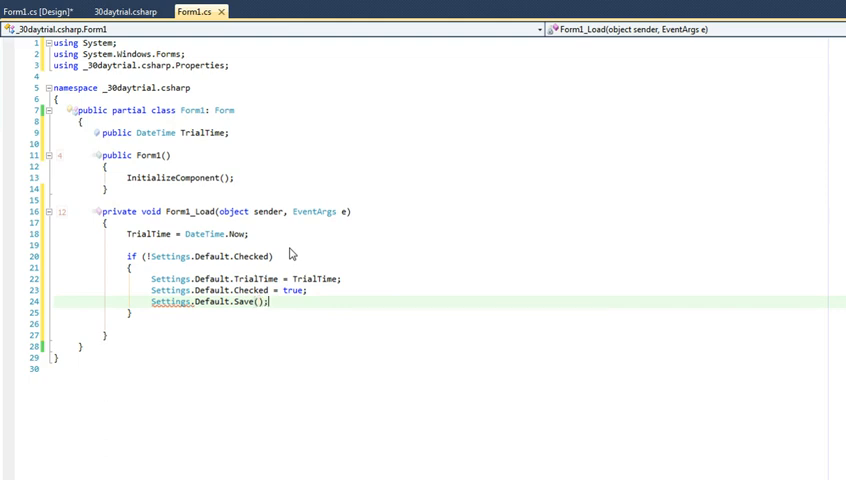
click(268, 302)
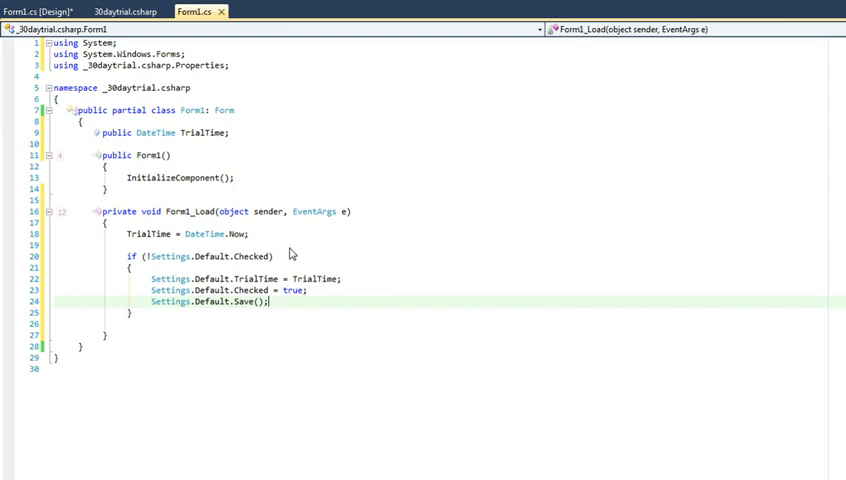
Display 'First Run...' via MessageBox.Show and add an empty else block.
key(Return)
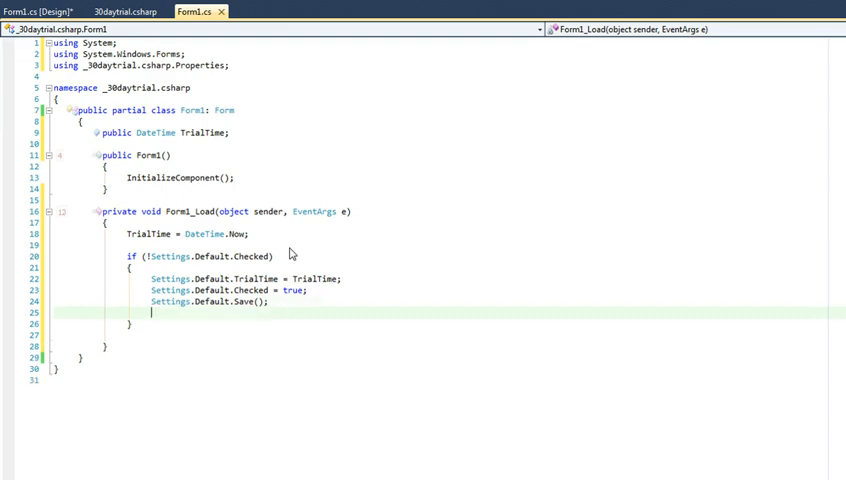
text(MessageBox("First Run)
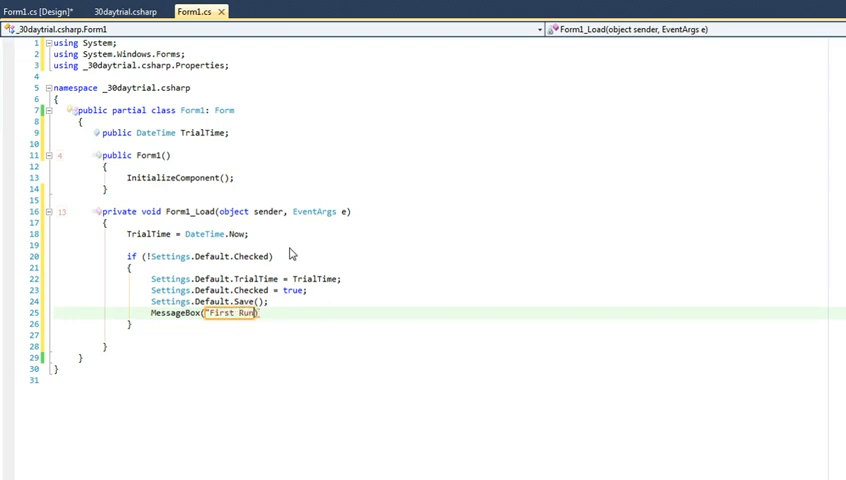
text(...")
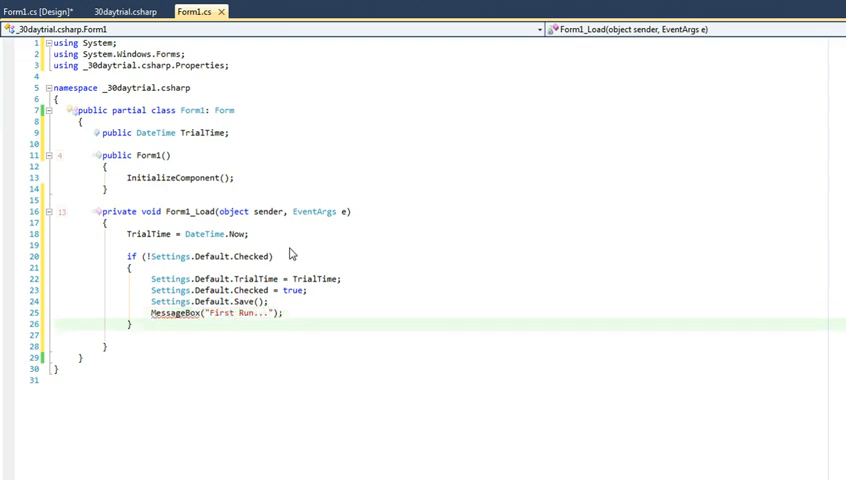
text(else)
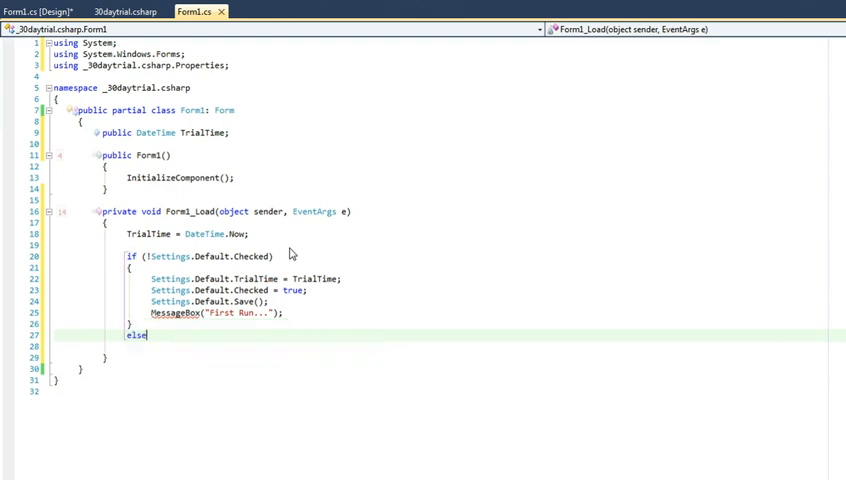
text({)
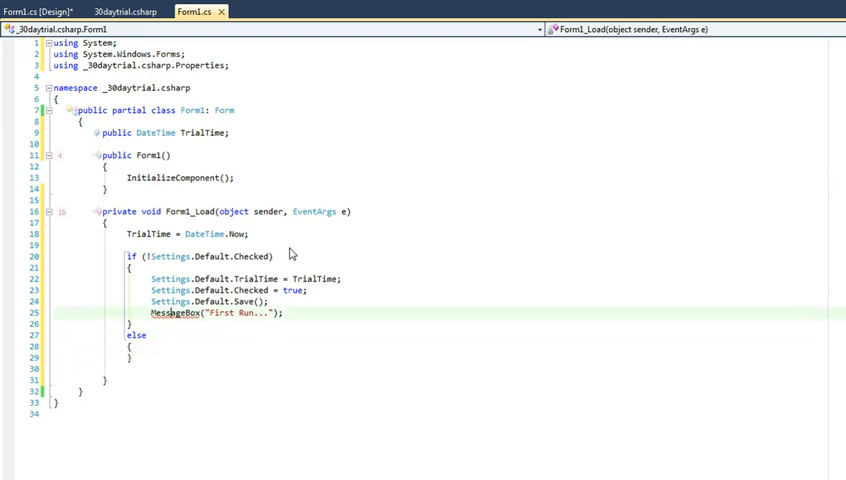
text(.Show)
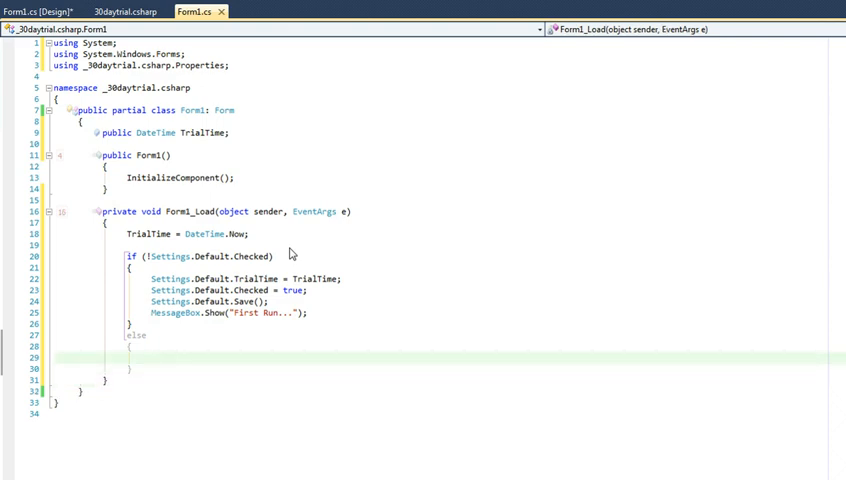
In the else block, type 'if (Settings.Default.TrialTime.Add(new TimeSpan(31, 0, 0, 0)) > DateTime.Now)' with braces.
text(***)
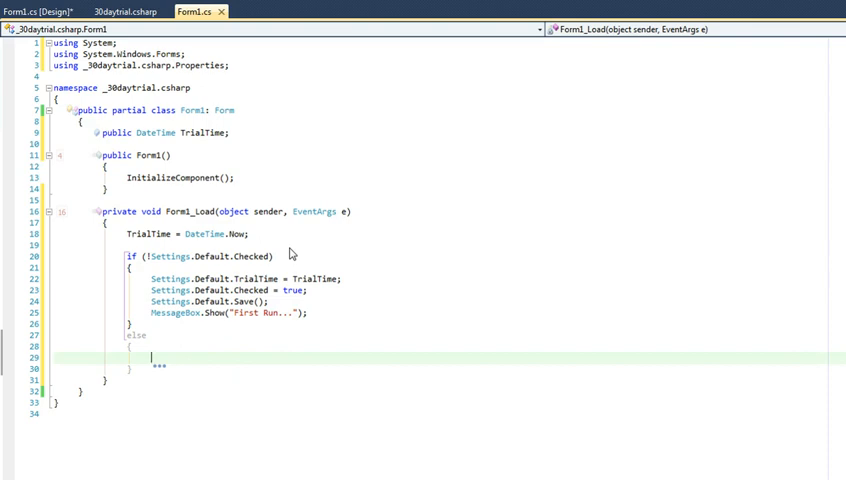
text(if)
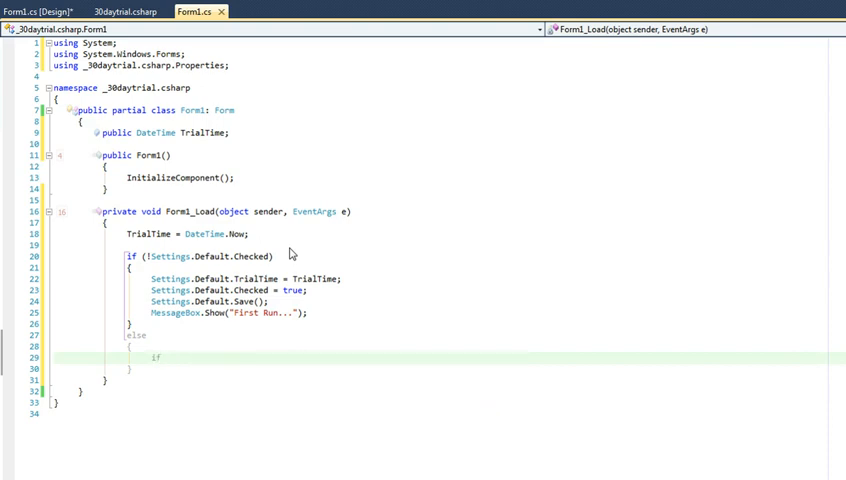
text(()
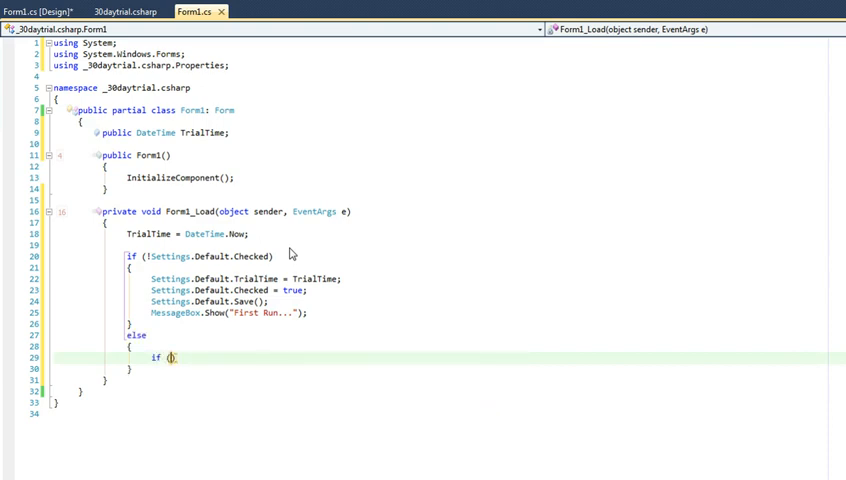
text(Settings.)
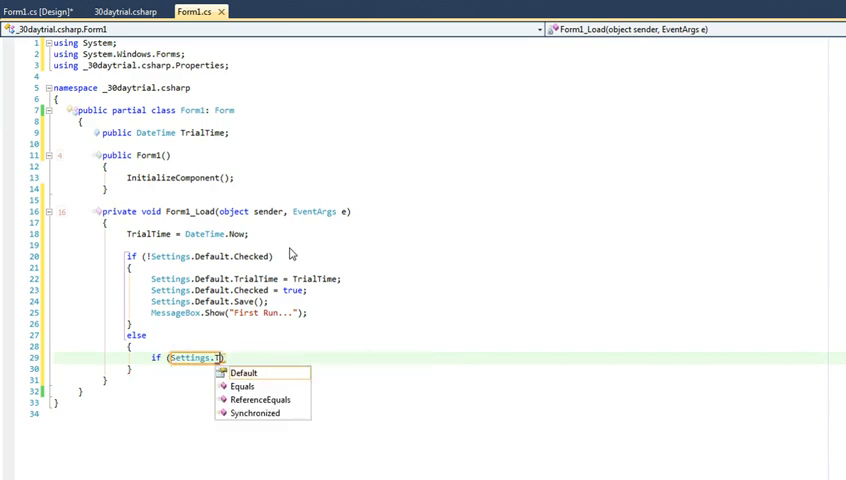
mouse_move(243, 372)
text(Defau)
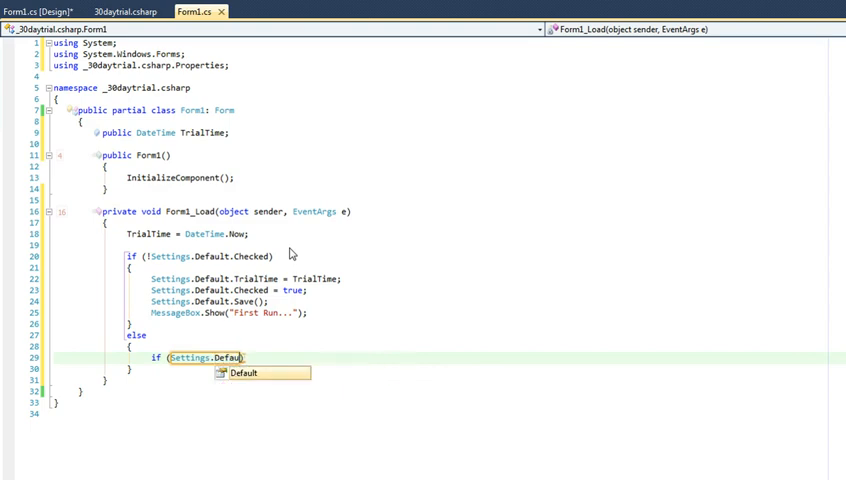
text(.Tr)
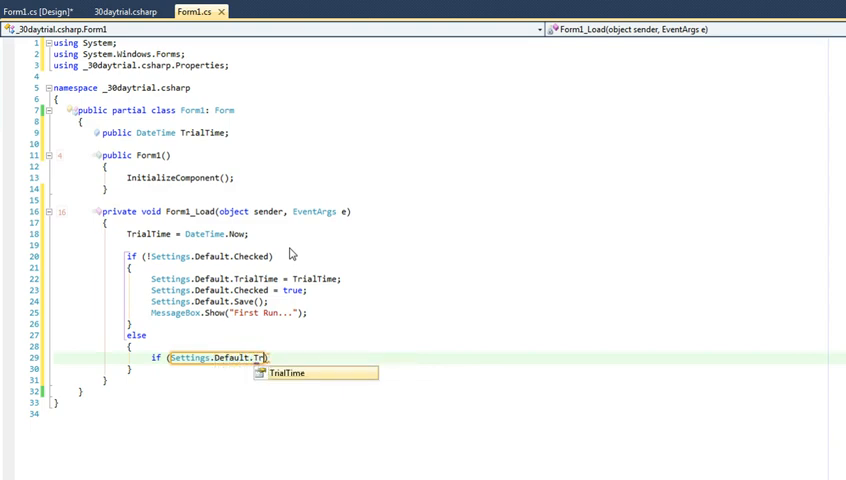
text(ialTime.Add(NewsStyleUri)
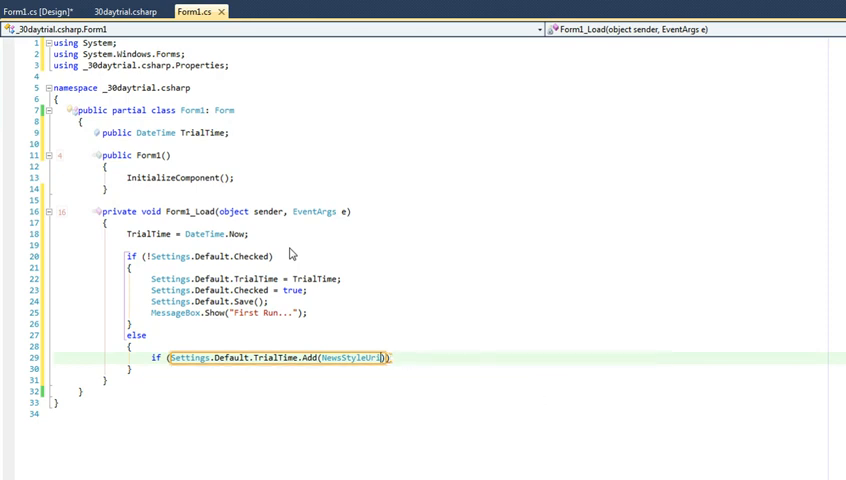
text(new TimeSpan()
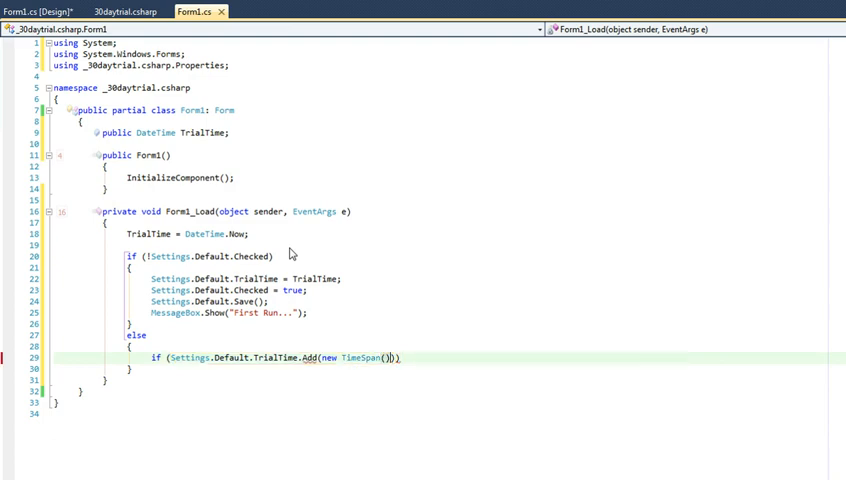
text())
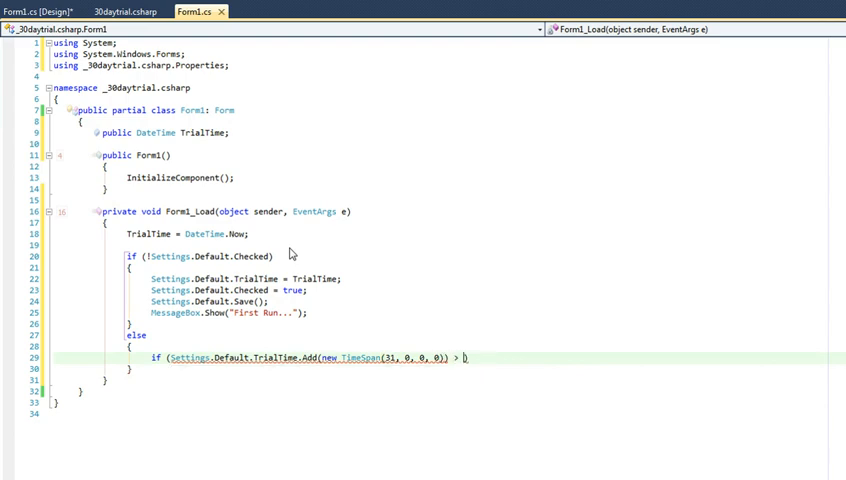
text(DateTime.Now)
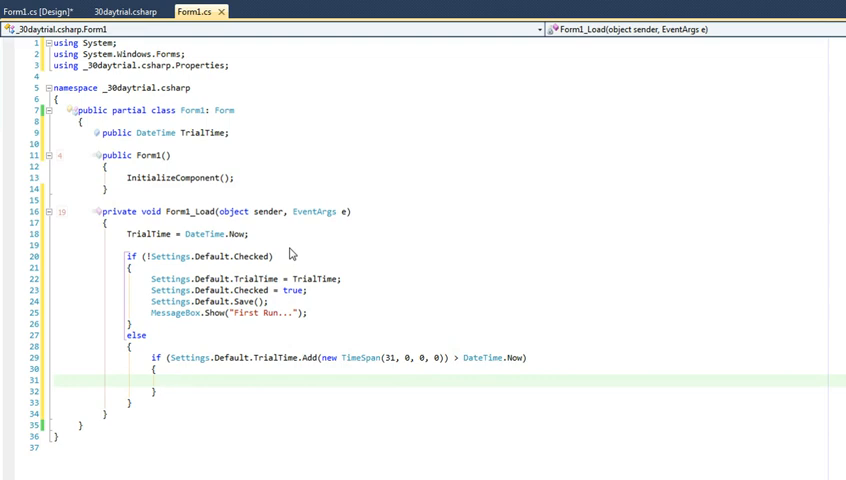
Show 'Trial Active...' in the inner if and 'Trial Expired...' in a new else.
text(MessageBox.Show("Tr"))
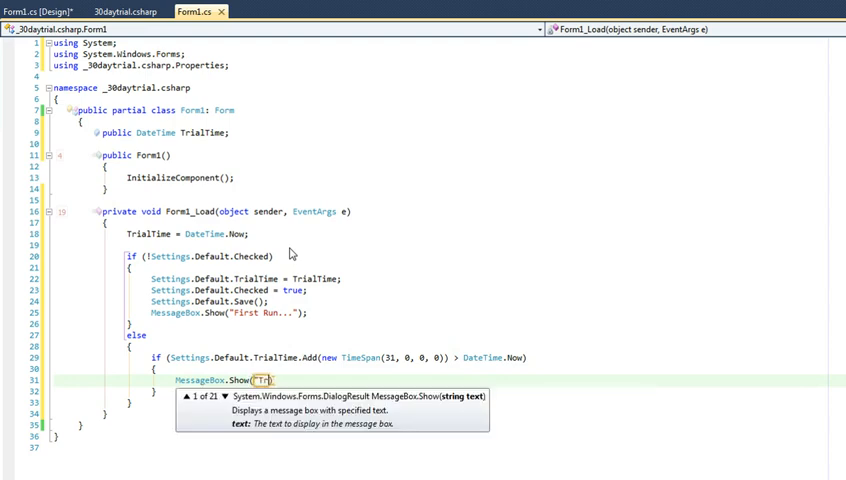
text(ial)
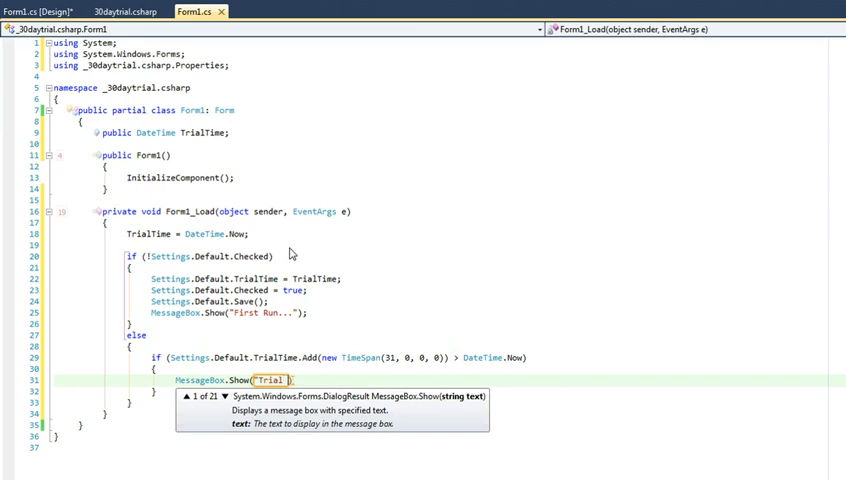
text(Active...")
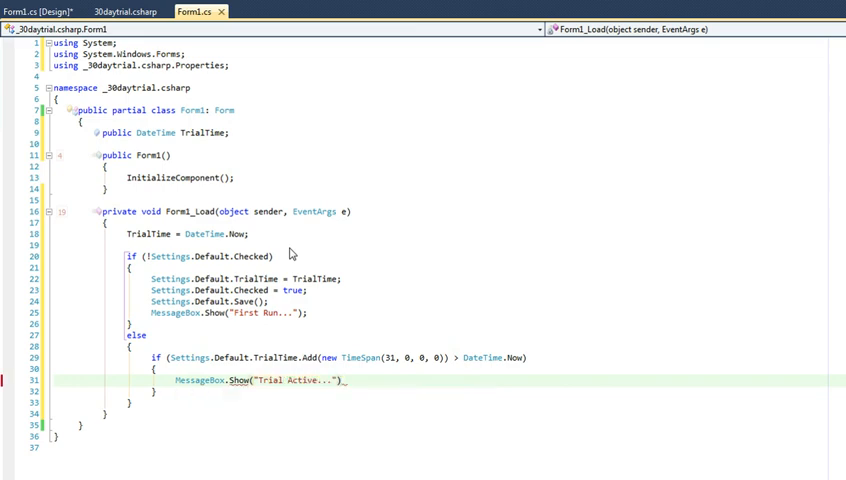
text(e)
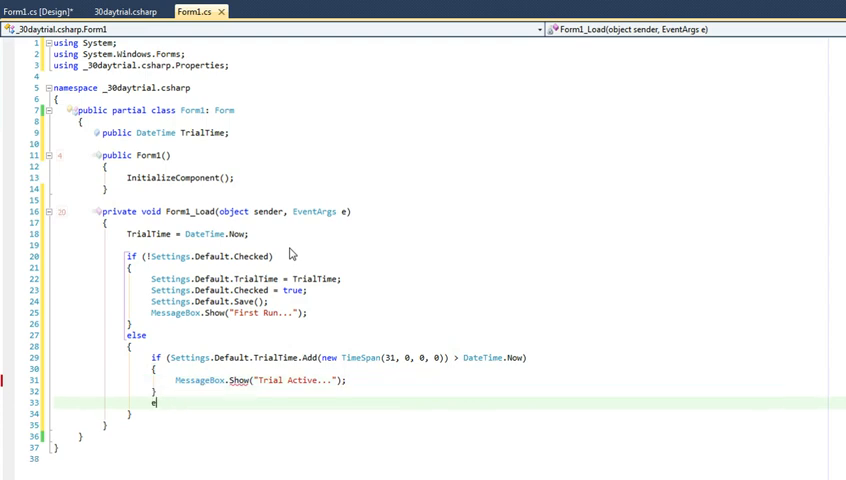
text(else)
text(MessageBox.Show("Trial Expired...");)
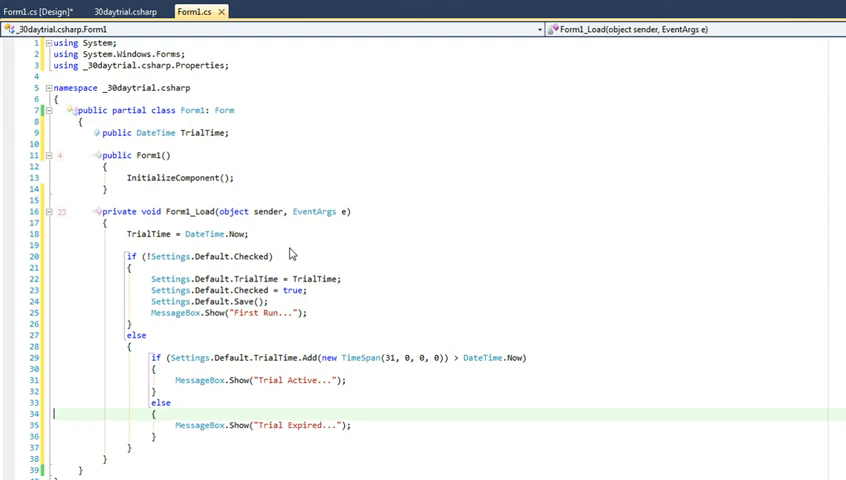
mouse_move(289, 253)
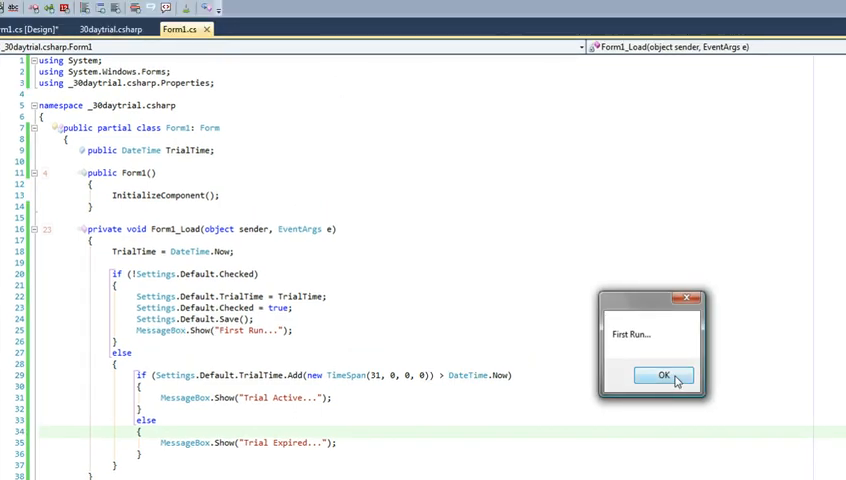
Dismiss the 'First Run...' message box and close the empty Form1 window.
click(661, 375)
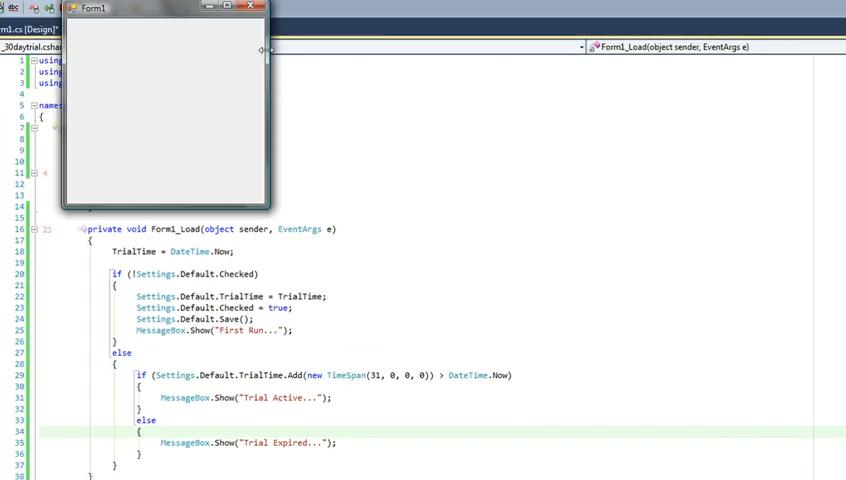
click(191, 11)
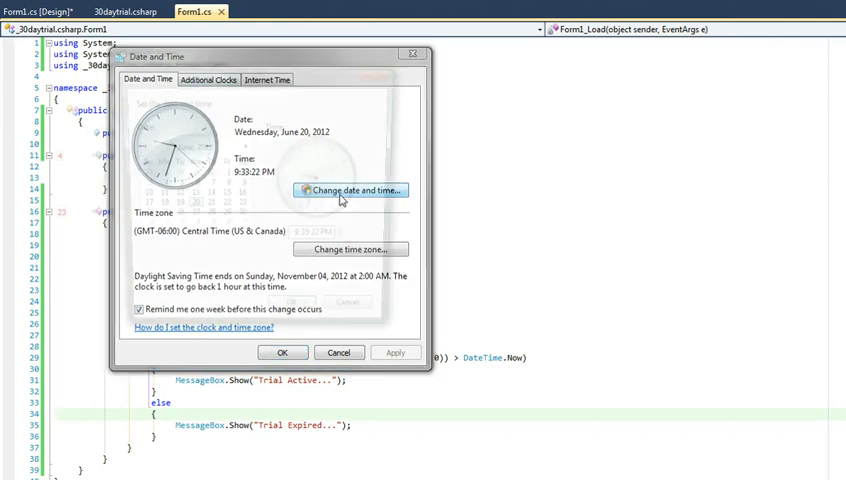
Move the Windows system date to a later day and rerun the app with F5.
click(349, 190)
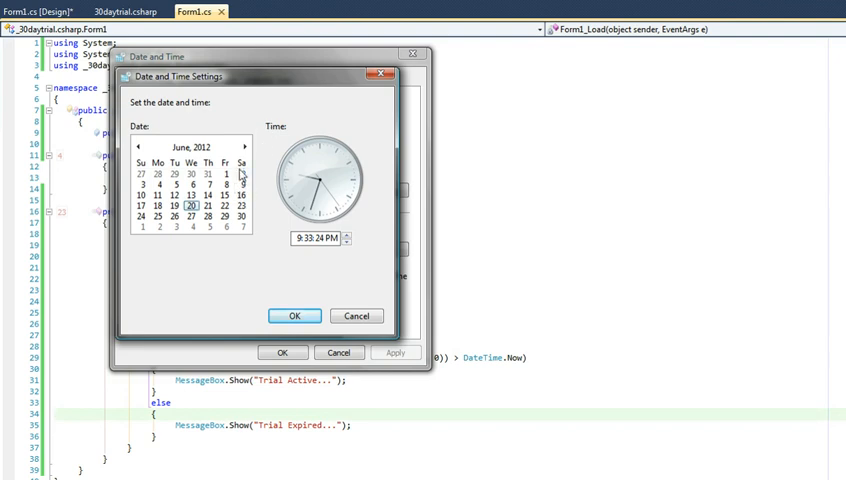
click(244, 147)
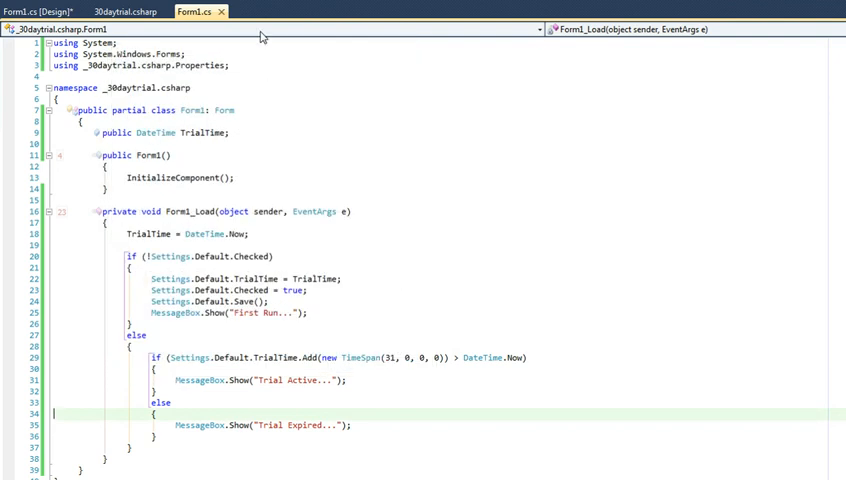
key(F5)
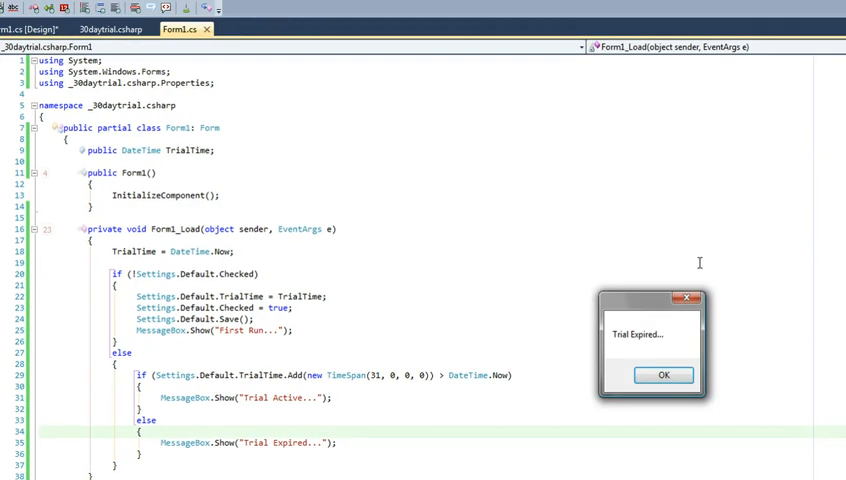